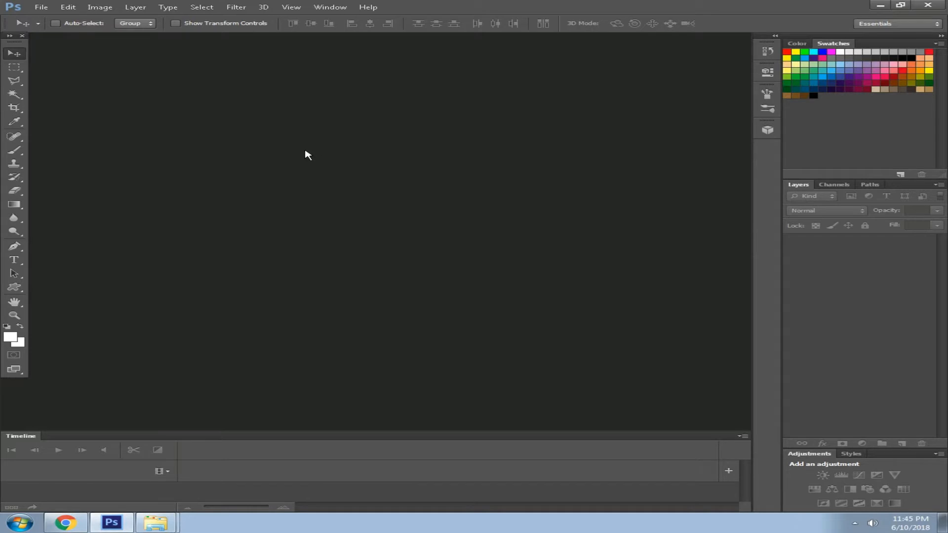
pyautogui.moveTo(59, 46)
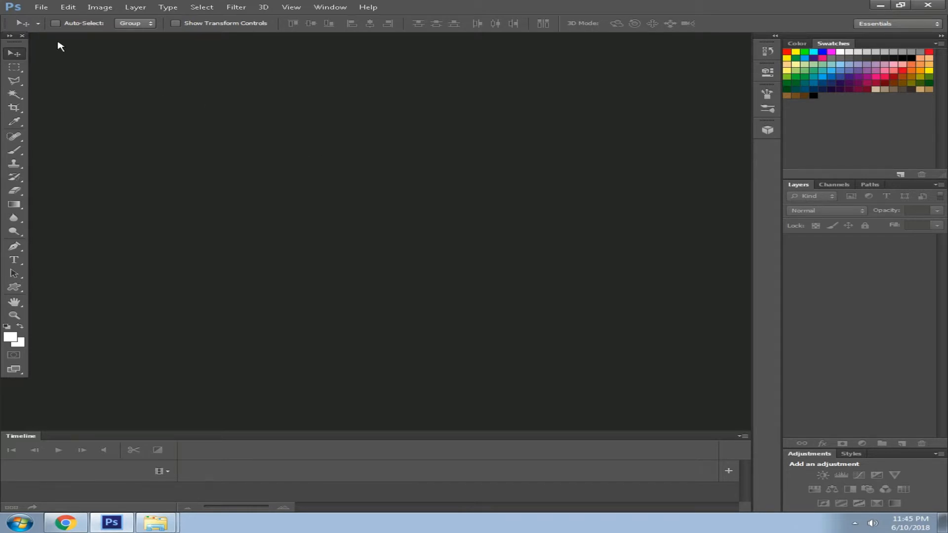
# Create a new white 1280×720 document using the YouTube size preset.
pyautogui.click(41, 7)
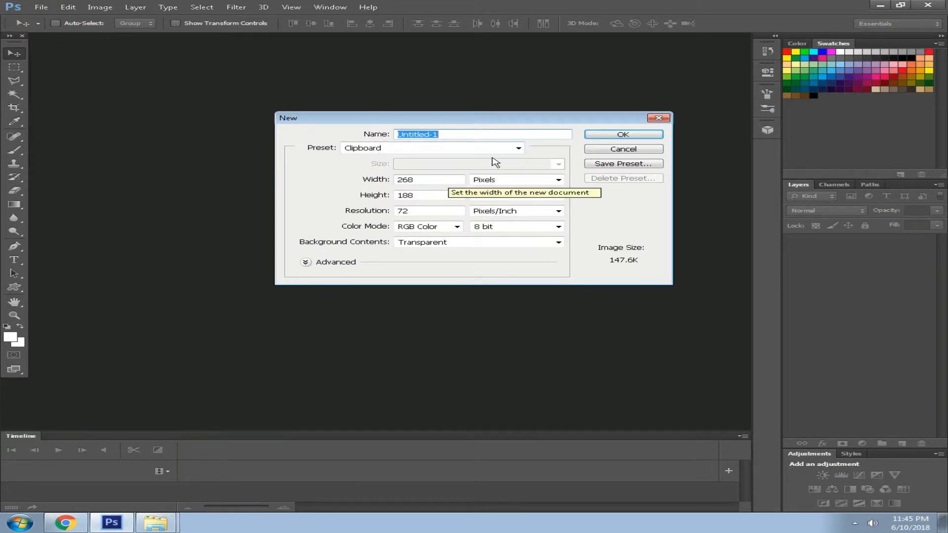
pyautogui.click(518, 148)
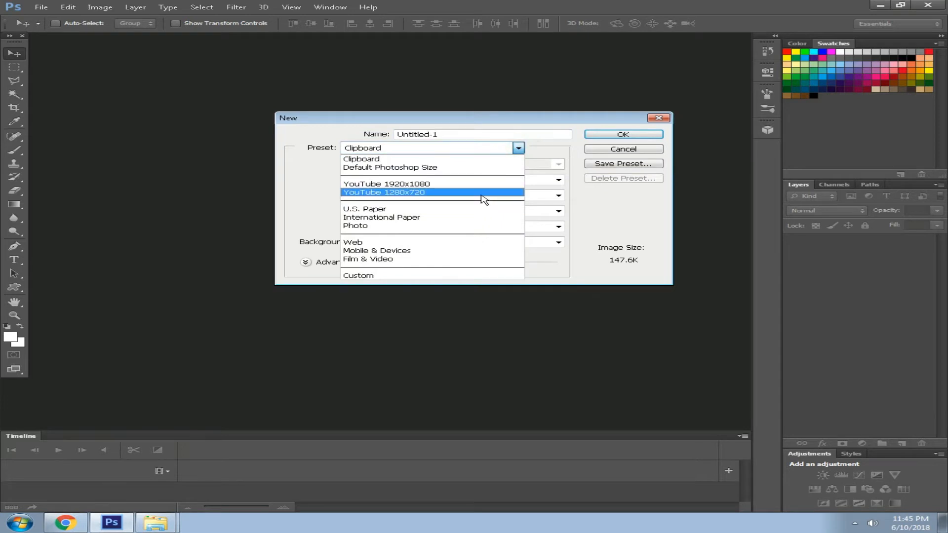
pyautogui.click(383, 192)
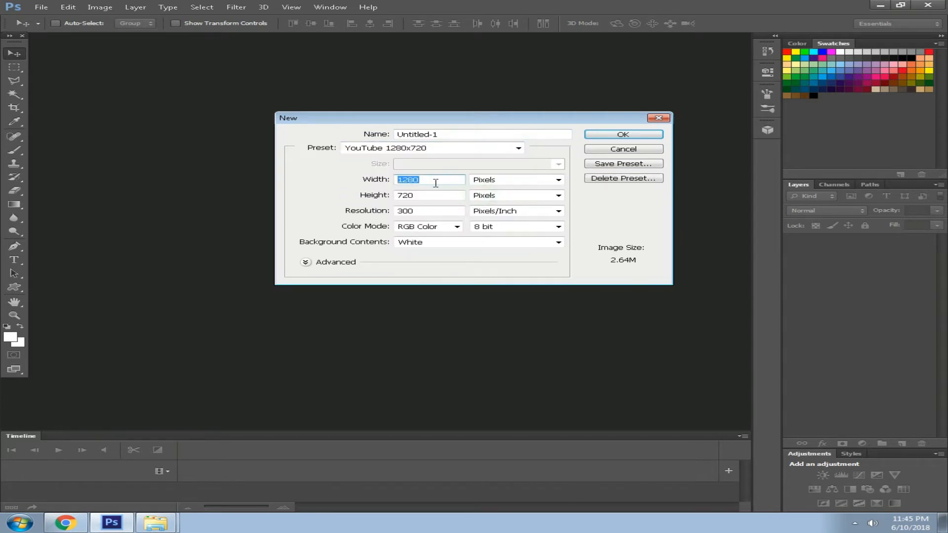
pyautogui.click(429, 195)
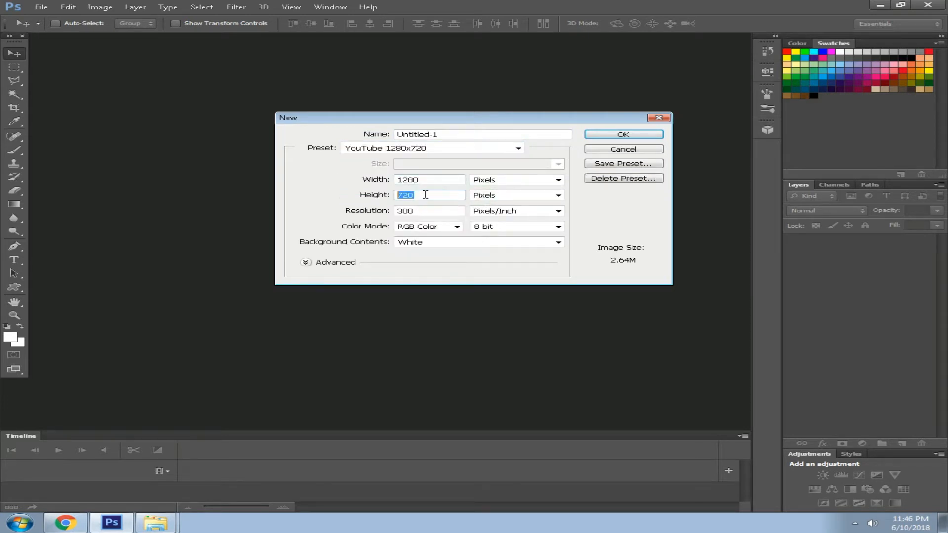
pyautogui.click(429, 211)
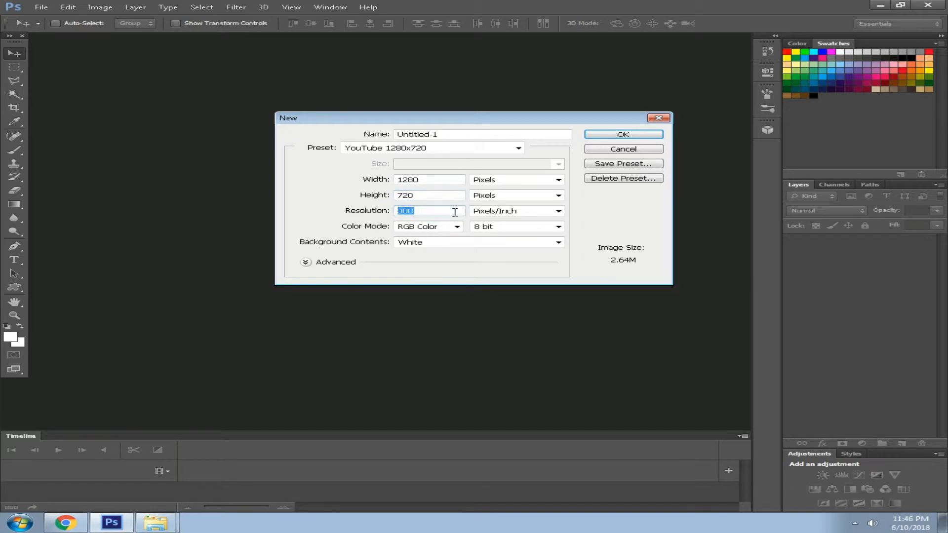
pyautogui.click(623, 134)
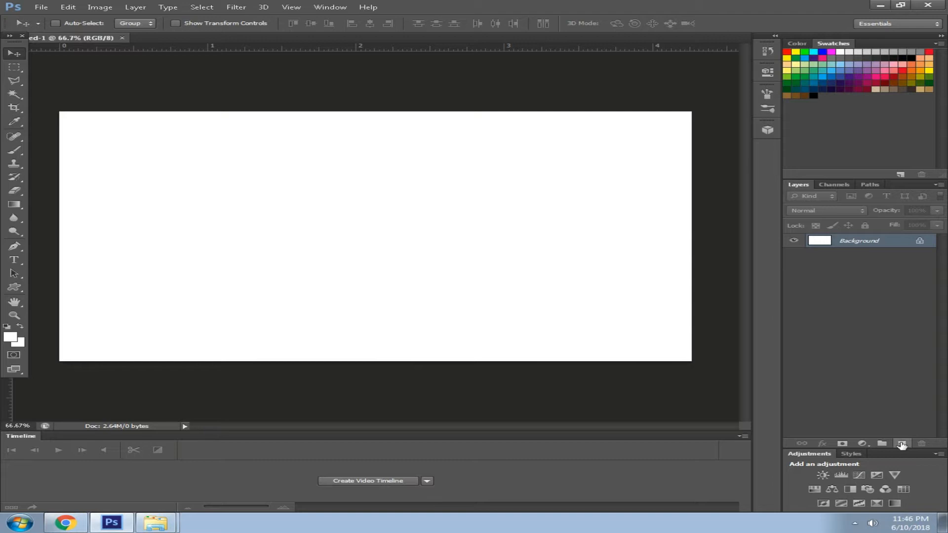
# Add an empty layer and open the royalty-image-youtube0124 monitor photo.
pyautogui.click(902, 443)
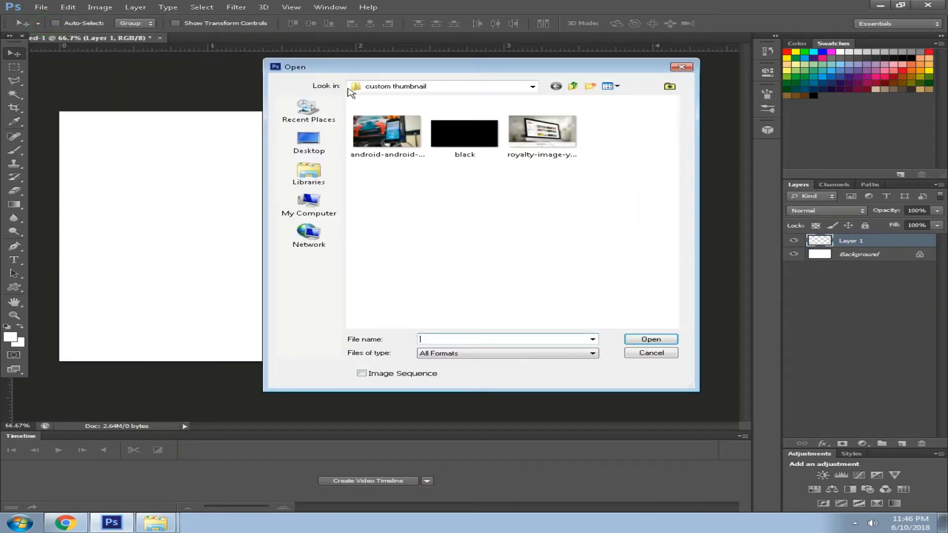
pyautogui.click(541, 129)
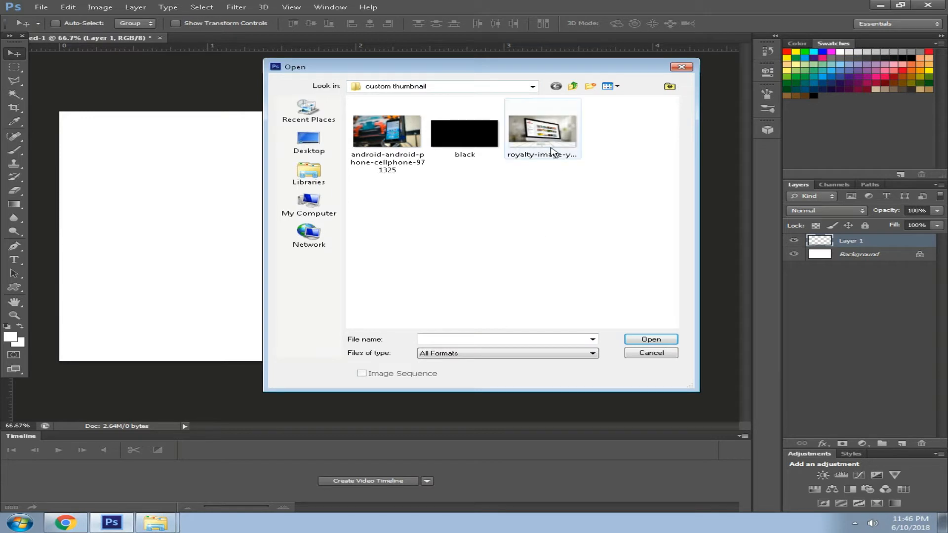
pyautogui.click(541, 128)
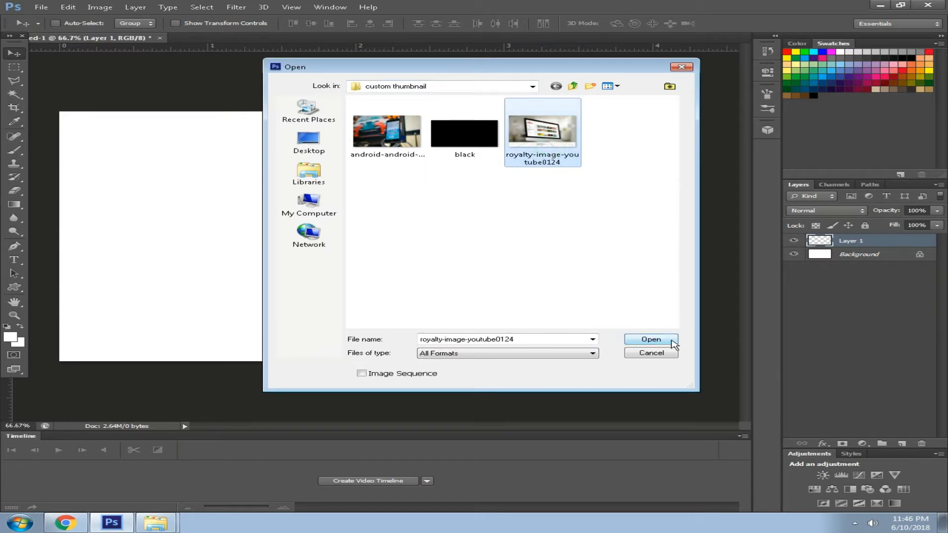
pyautogui.click(651, 339)
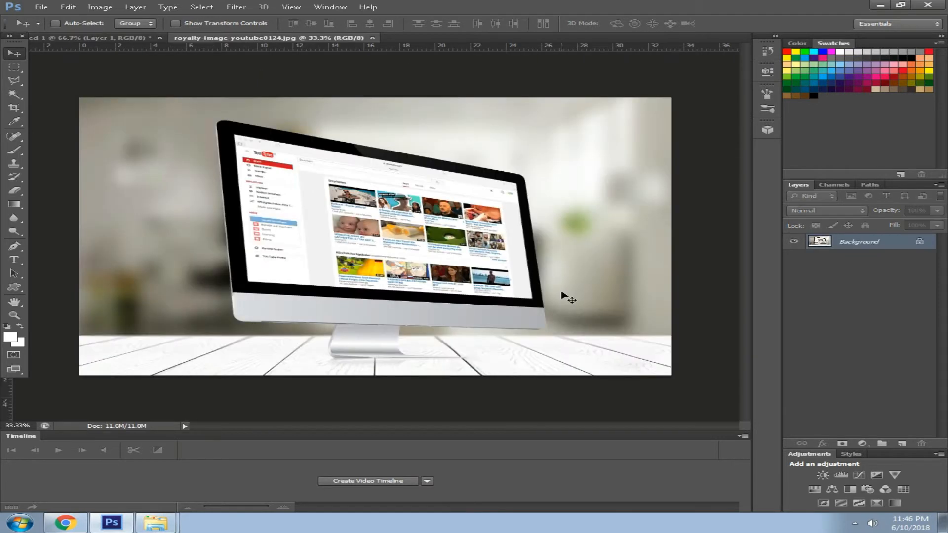
pyautogui.moveTo(380, 176)
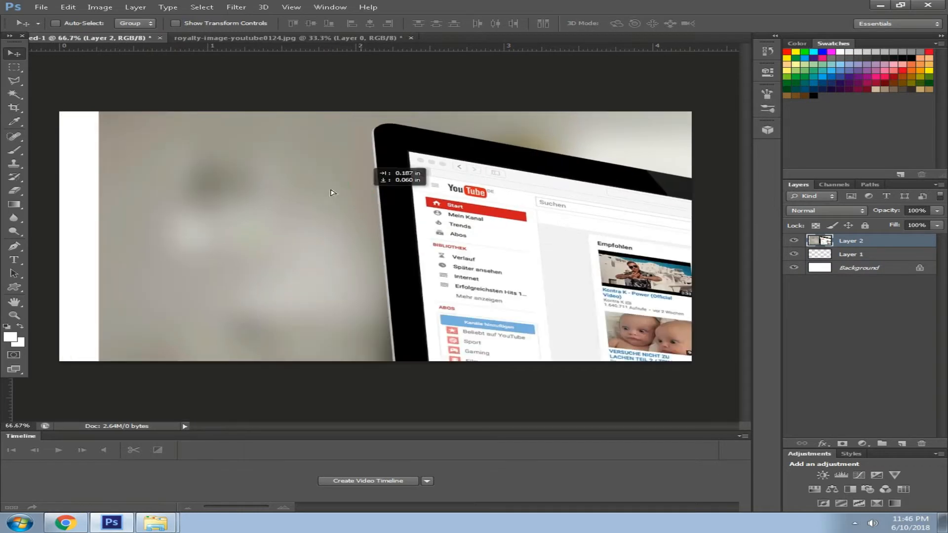
# Free-transform the placed monitor photo so it fills the 1280×720 canvas.
pyautogui.press('ctrl+t')
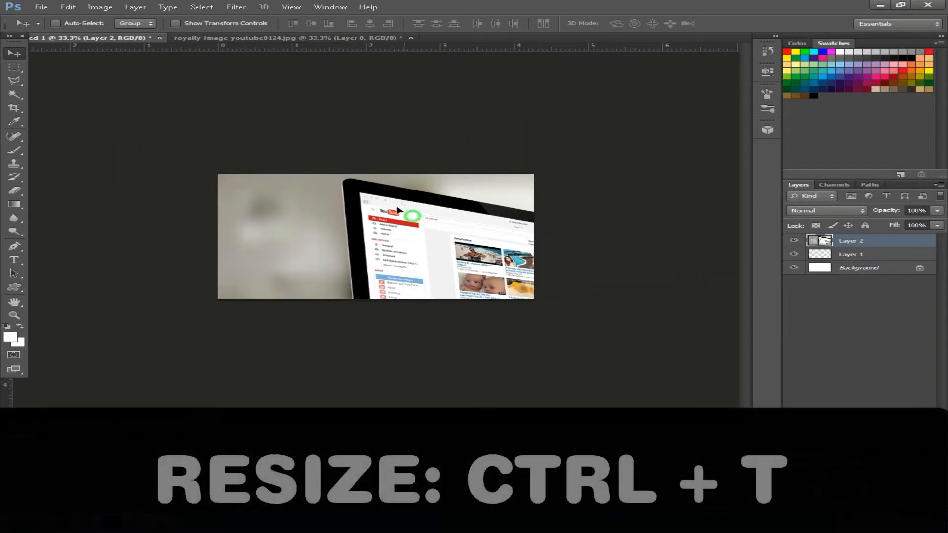
pyautogui.press('ctrl+t')
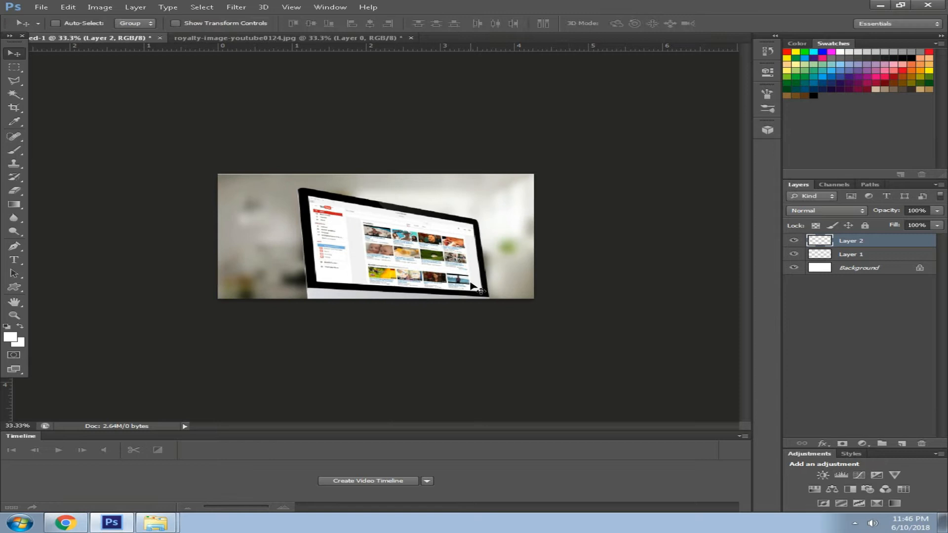
pyautogui.press('ctrl+t')
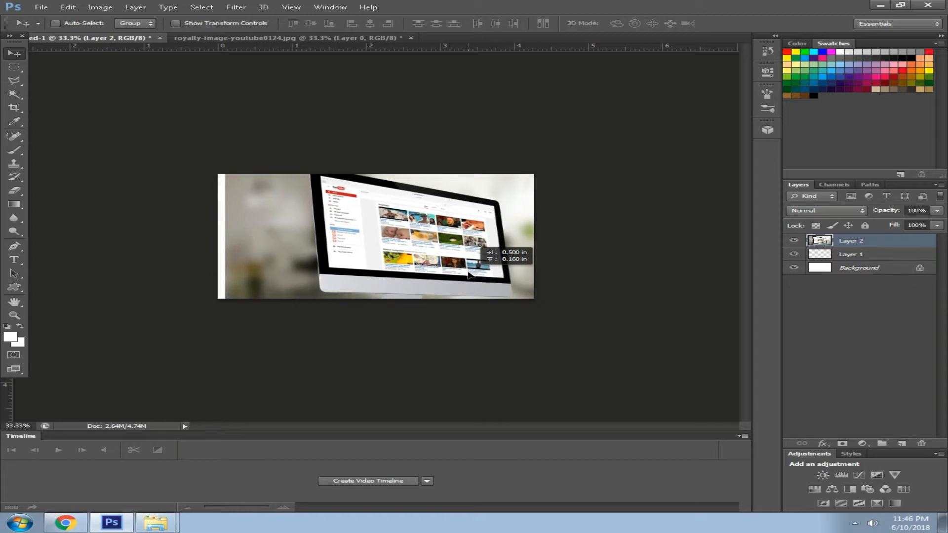
pyautogui.press('ctrl+t')
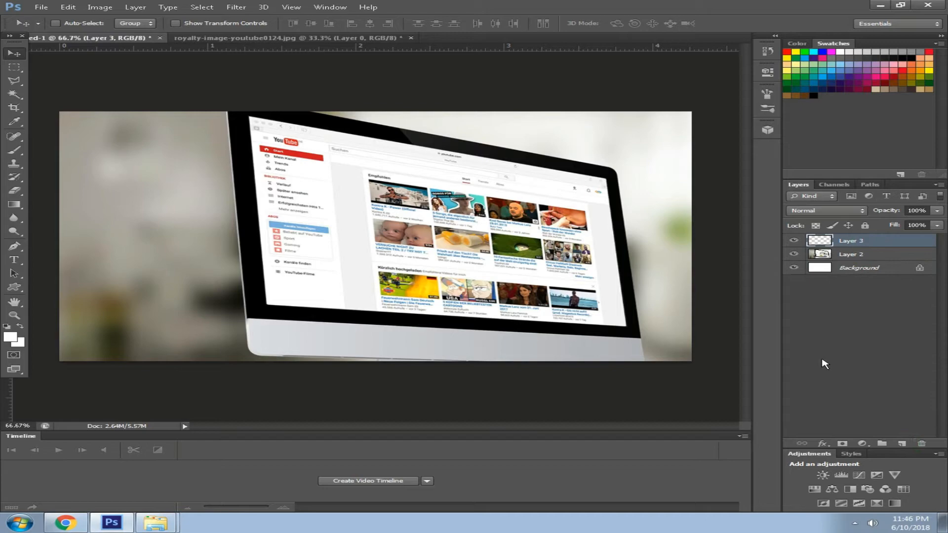
# Switch to Chrome and search Google for 'wallpaper effects'.
pyautogui.click(66, 522)
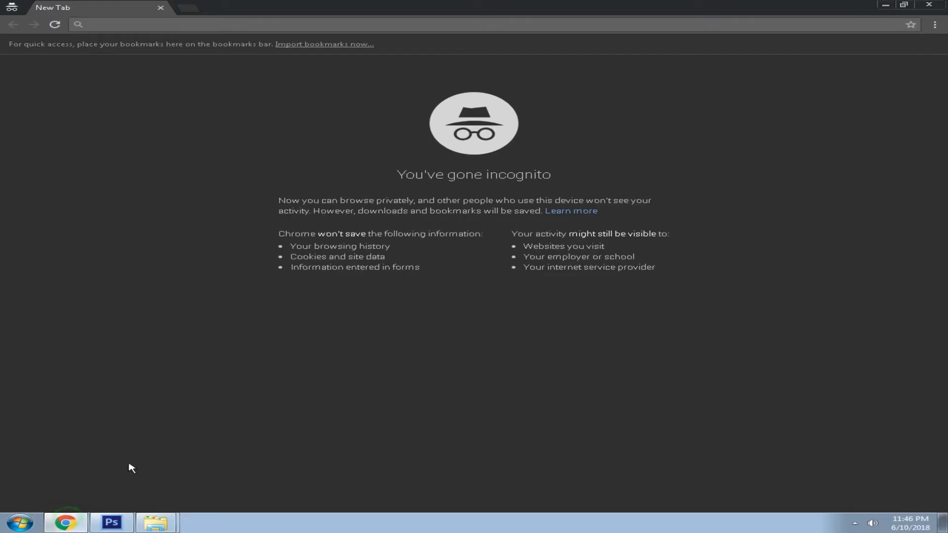
pyautogui.write('www.gmail.com')
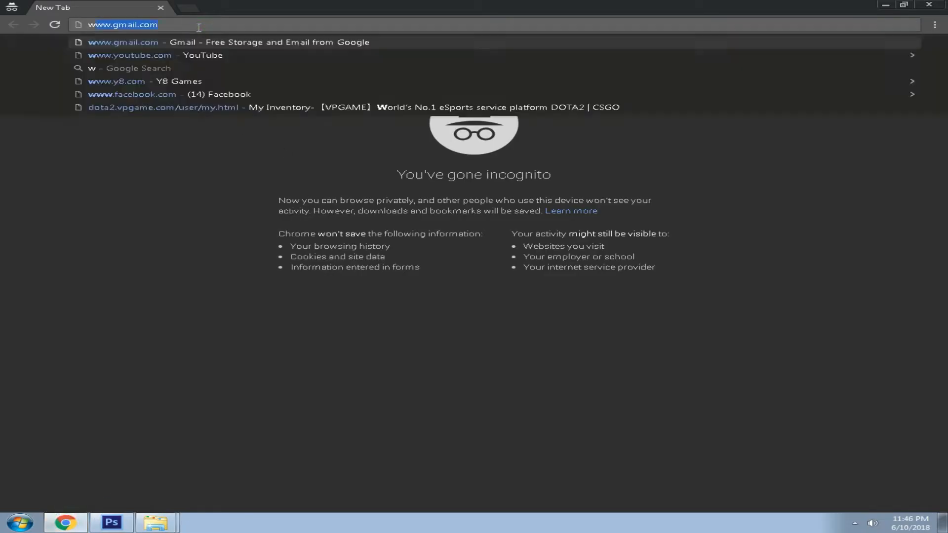
pyautogui.write('wallpaper effe')
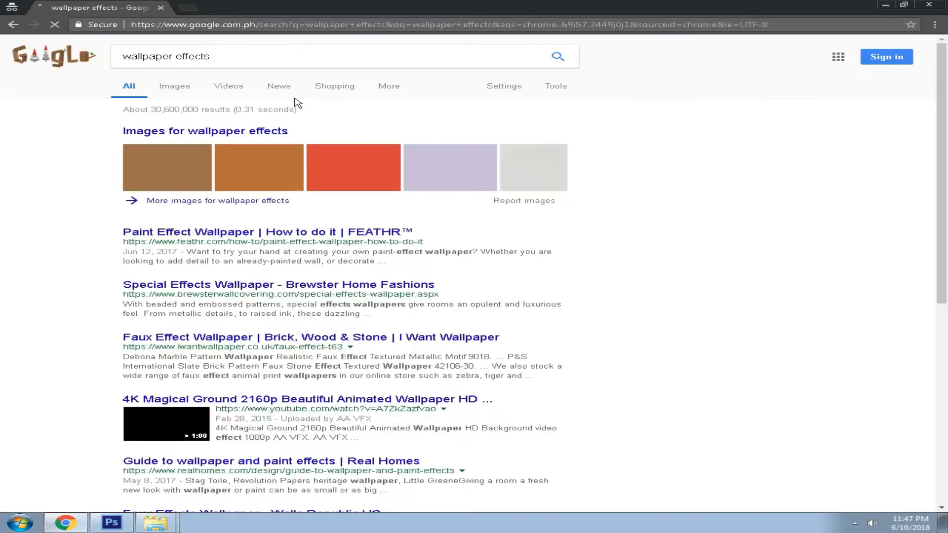
# Browse the Google Images results and copy the colourful bokeh wallpaper.
pyautogui.click(174, 86)
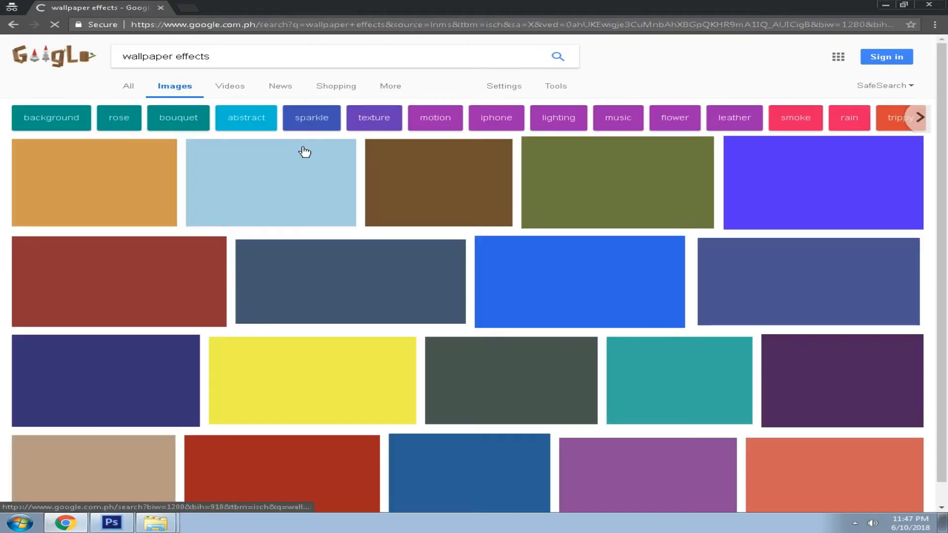
pyautogui.scroll(-3)
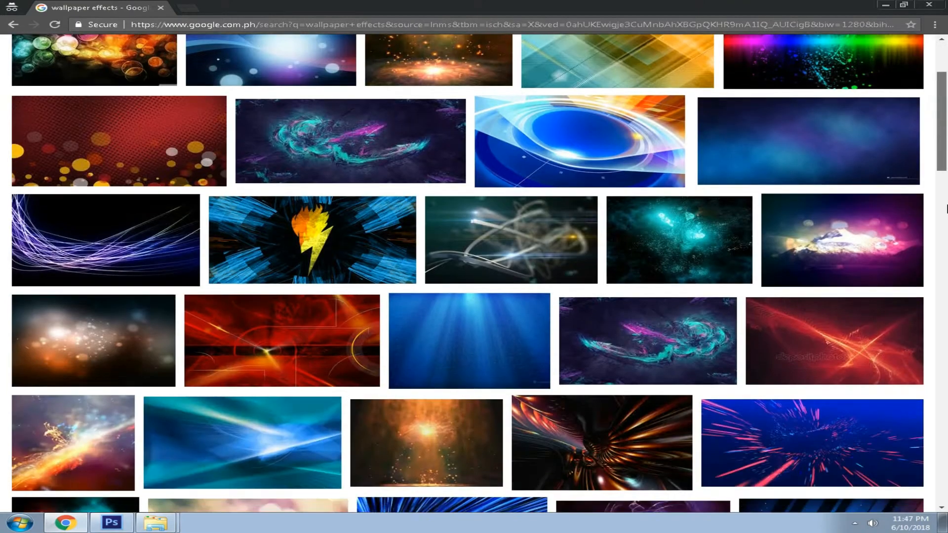
pyautogui.scroll(-3)
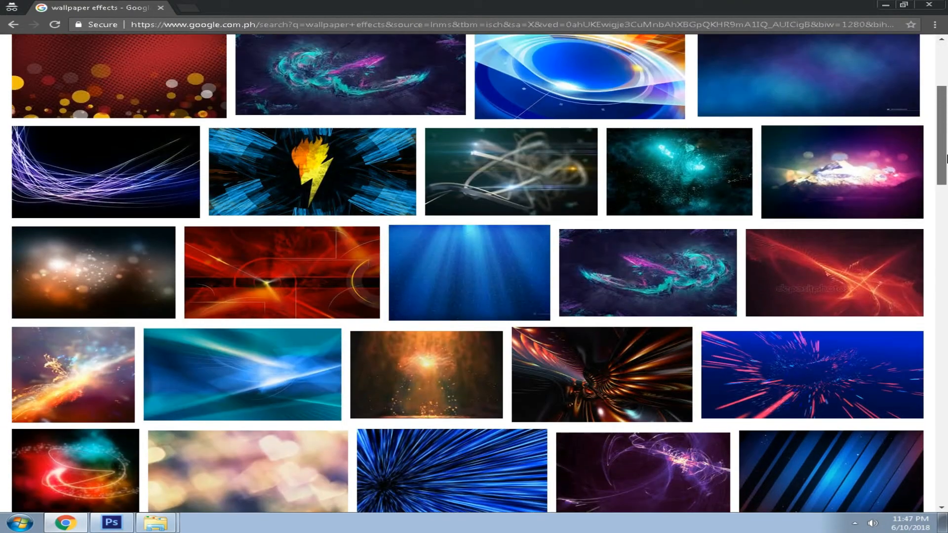
pyautogui.moveTo(729, 170)
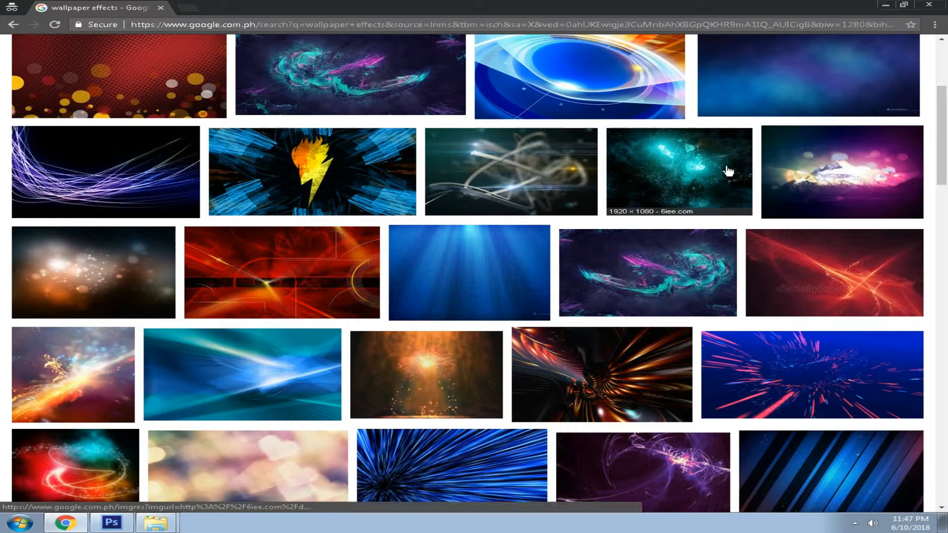
pyautogui.scroll(-3)
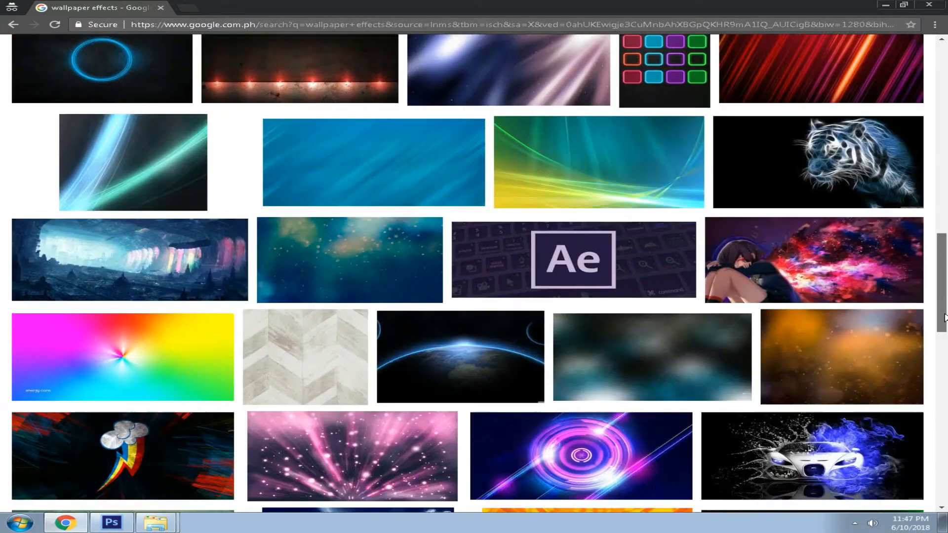
pyautogui.scroll(-3)
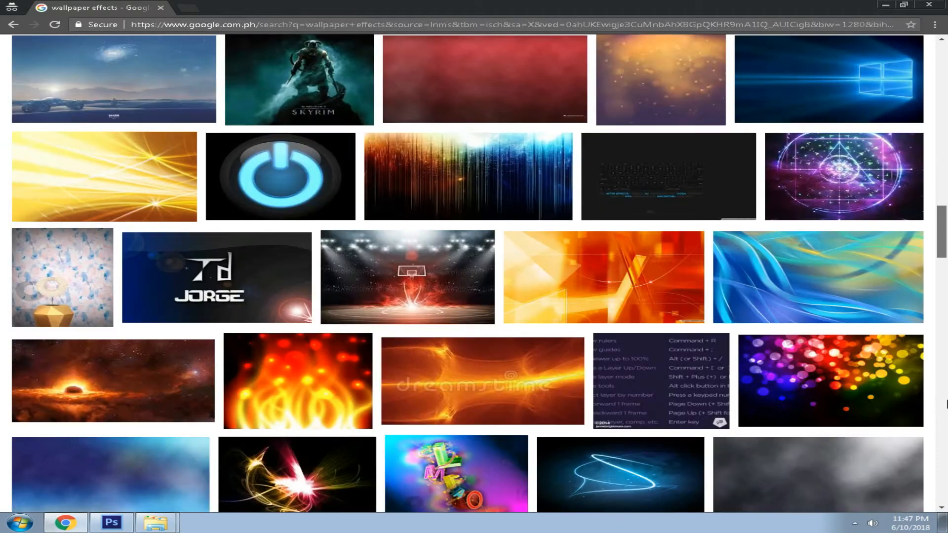
pyautogui.scroll(-3)
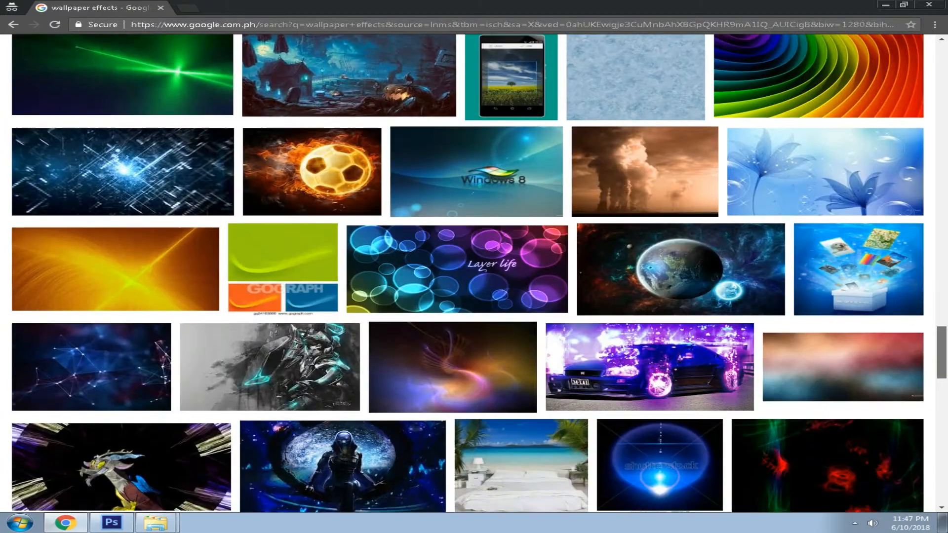
pyautogui.scroll(-3)
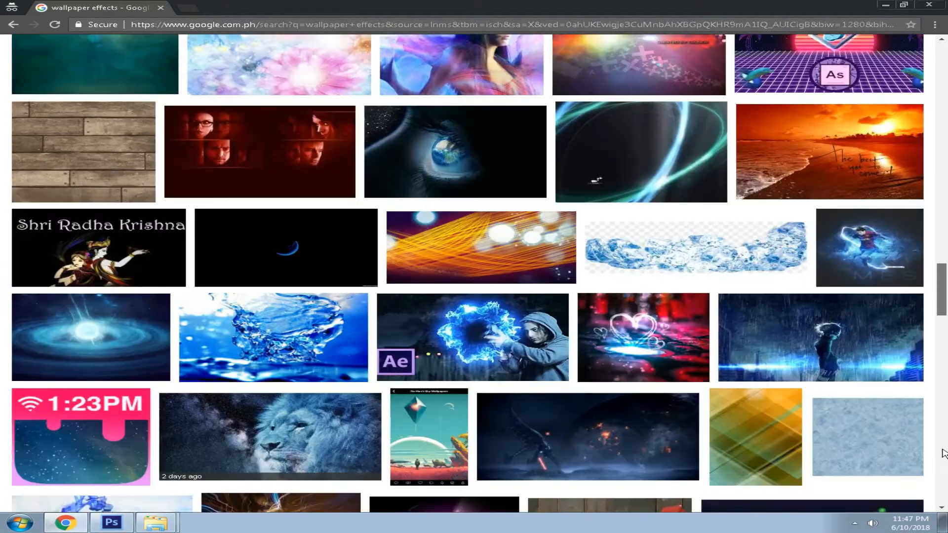
pyautogui.scroll(-3)
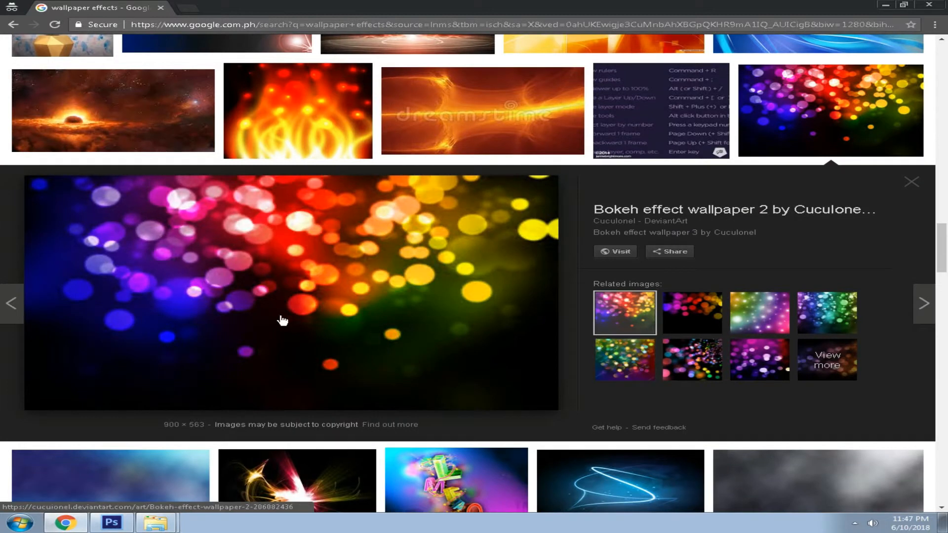
pyautogui.rightClick(285, 320)
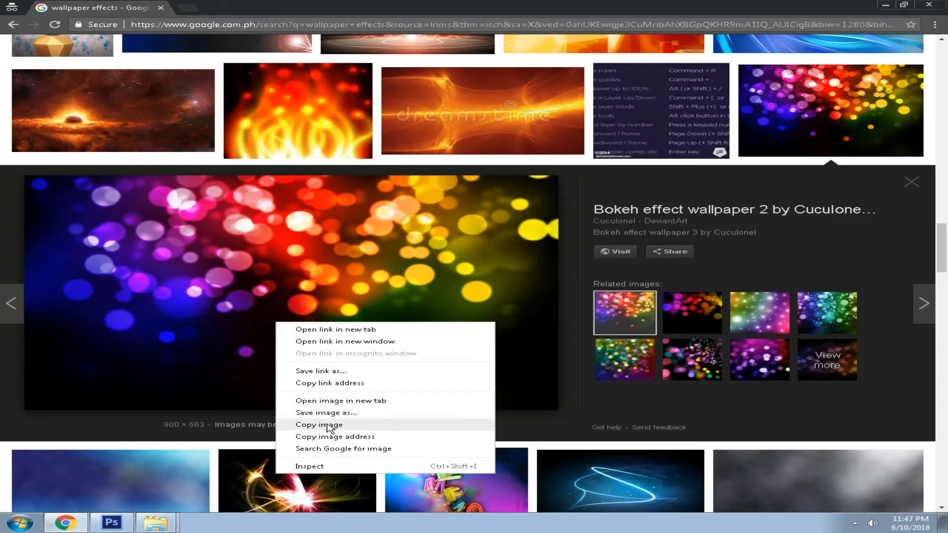
pyautogui.click(112, 521)
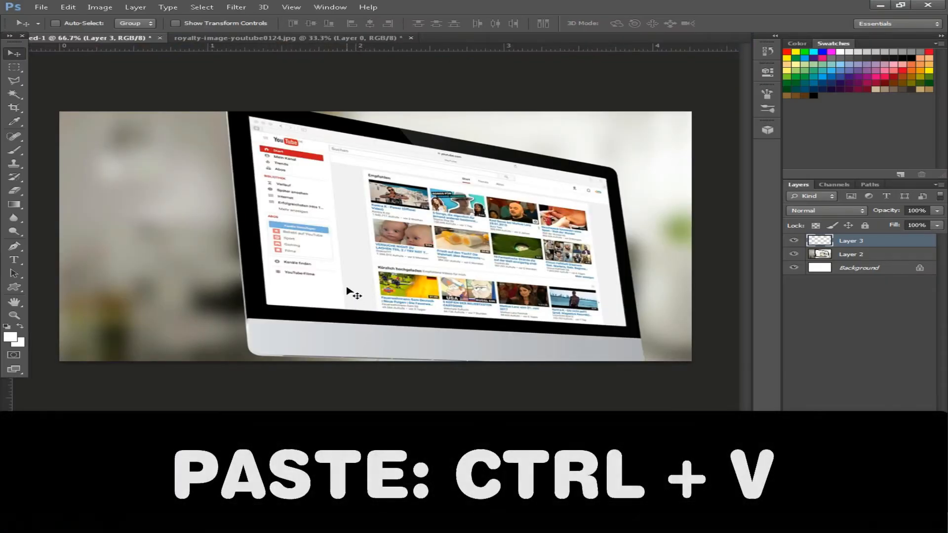
# Paste the bokeh wallpaper and stretch it to cover the whole canvas.
pyautogui.press('ctrl+v')
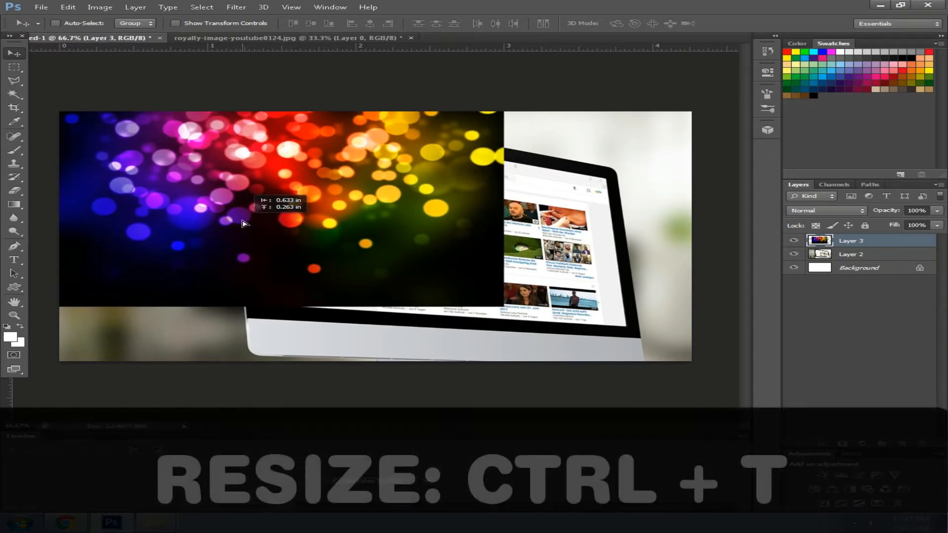
pyautogui.press('ctrl+t')
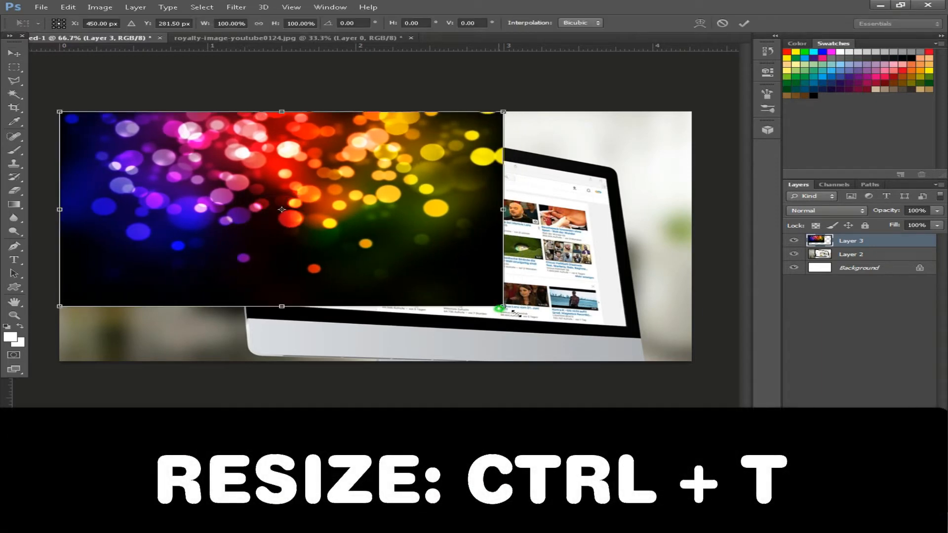
pyautogui.moveTo(502, 305); pyautogui.dragTo(685, 386)
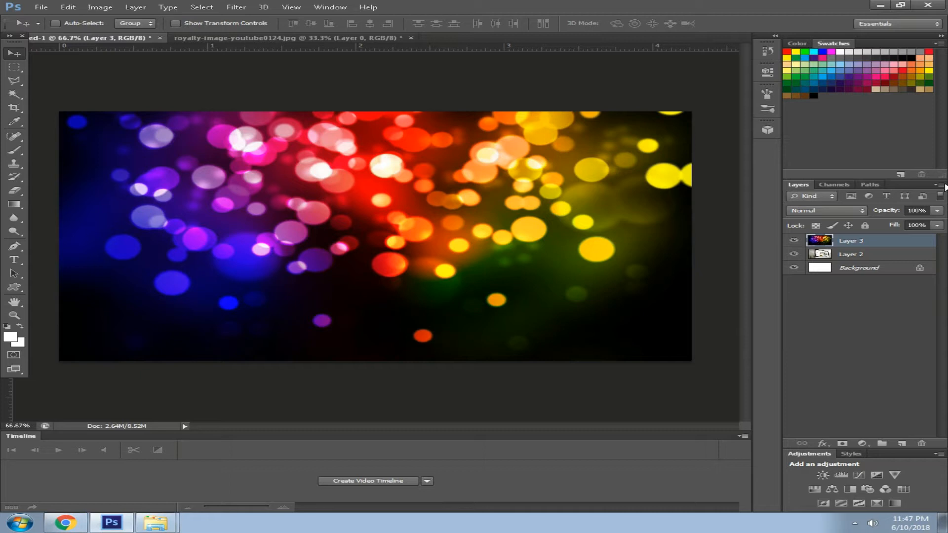
pyautogui.click(918, 210)
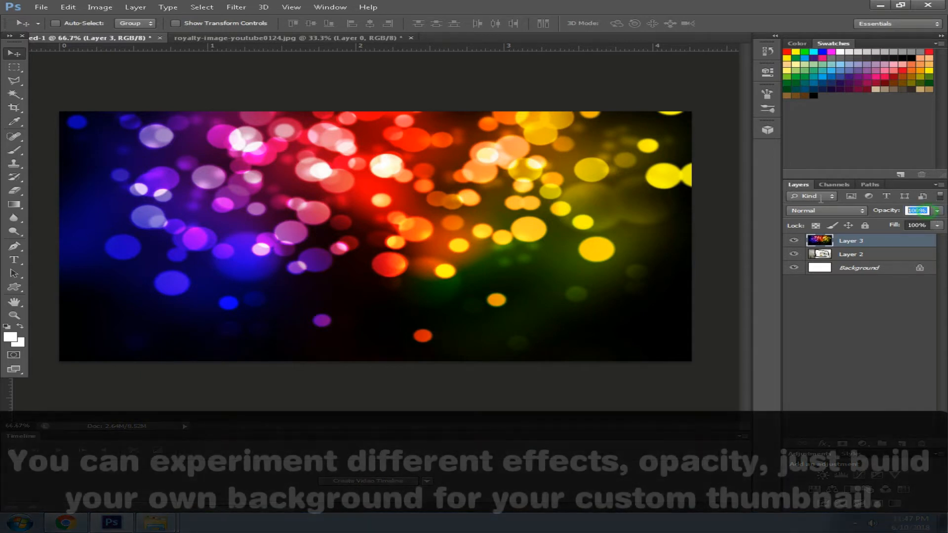
# Set the bokeh layer to 50% opacity and raise the monitor photo's brightness to 100.
pyautogui.write('50')
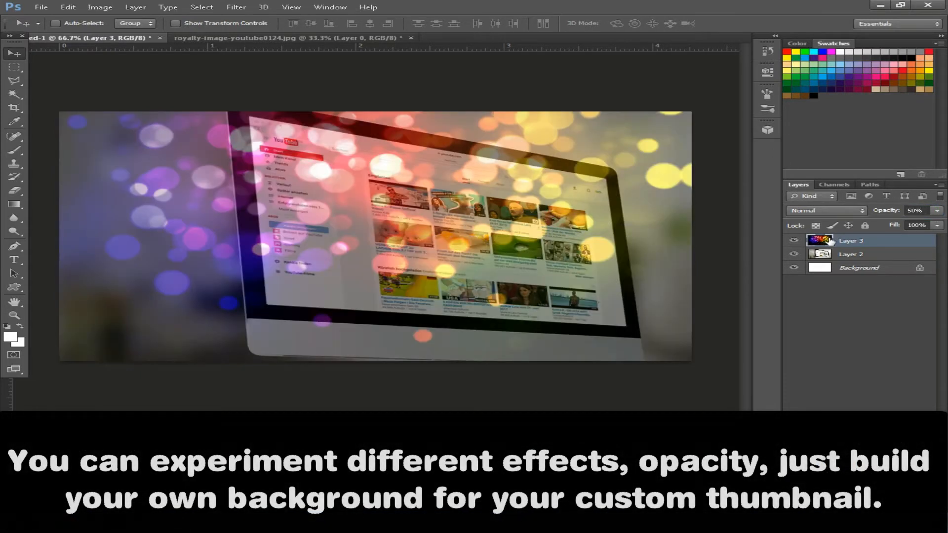
pyautogui.click(851, 254)
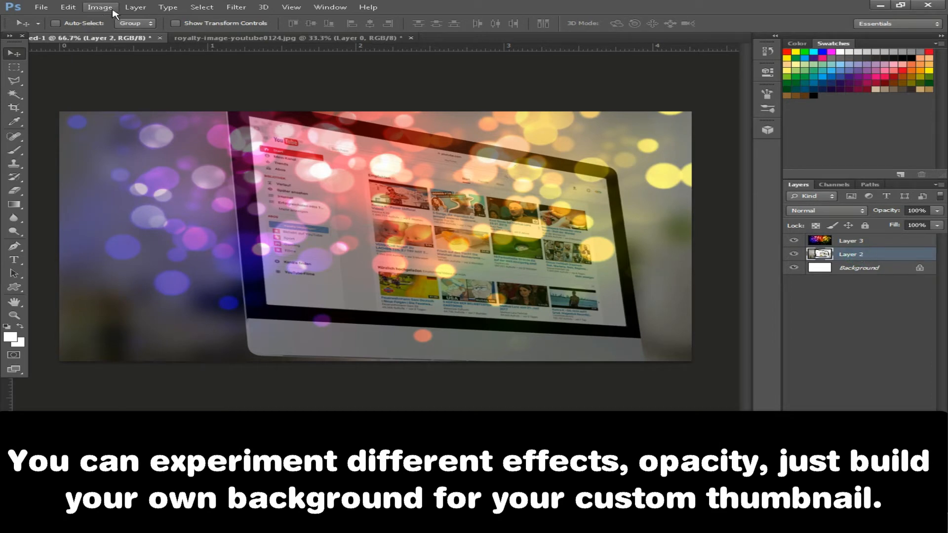
pyautogui.click(100, 6)
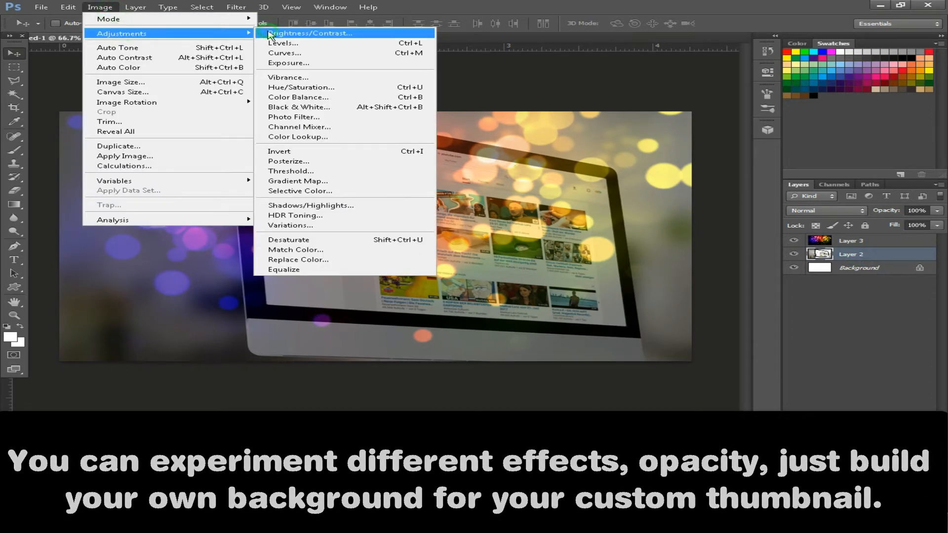
pyautogui.click(310, 33)
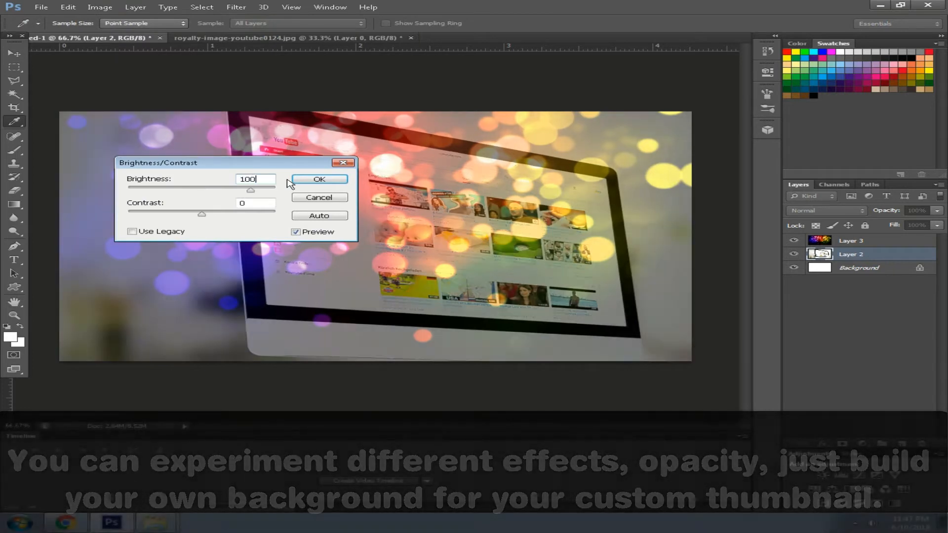
pyautogui.click(318, 179)
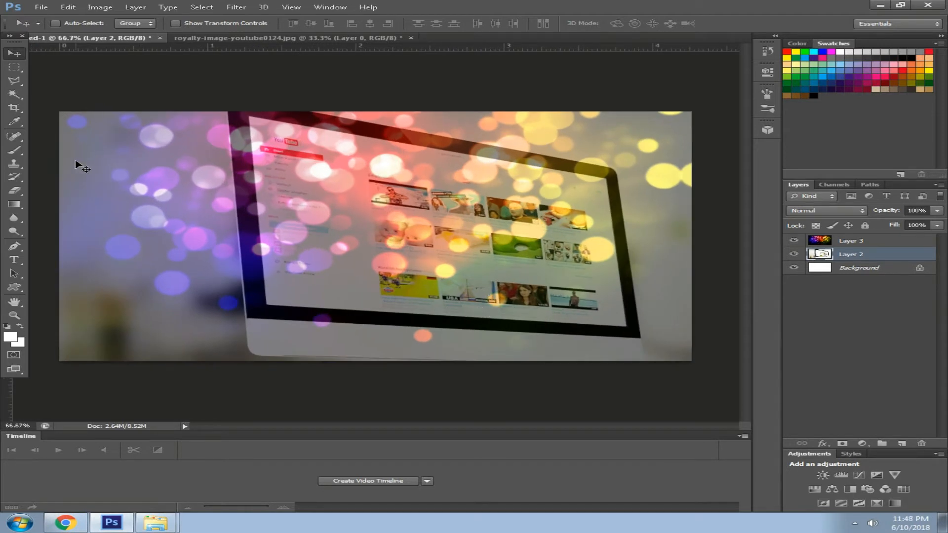
# Choose the Type tool with white as the colour for the HOW TO MAKE title.
pyautogui.click(14, 261)
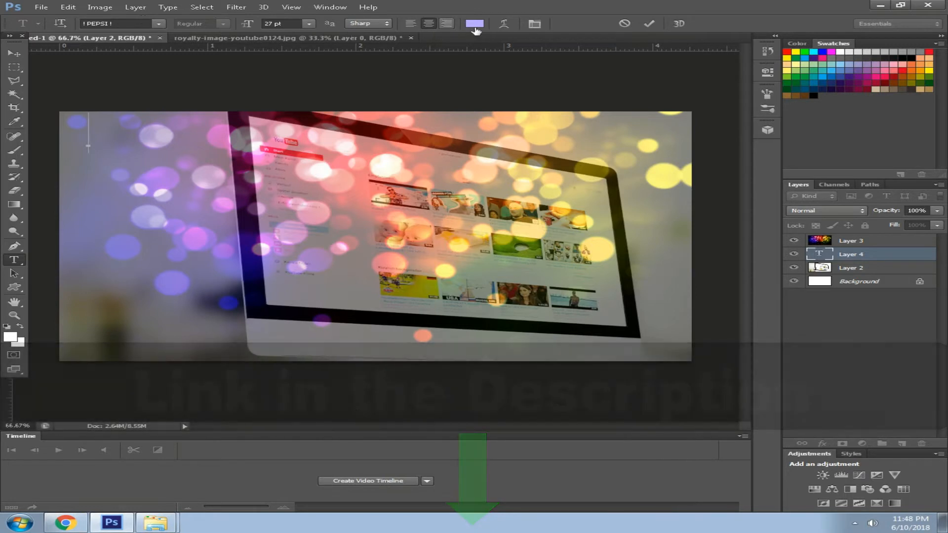
pyautogui.click(475, 24)
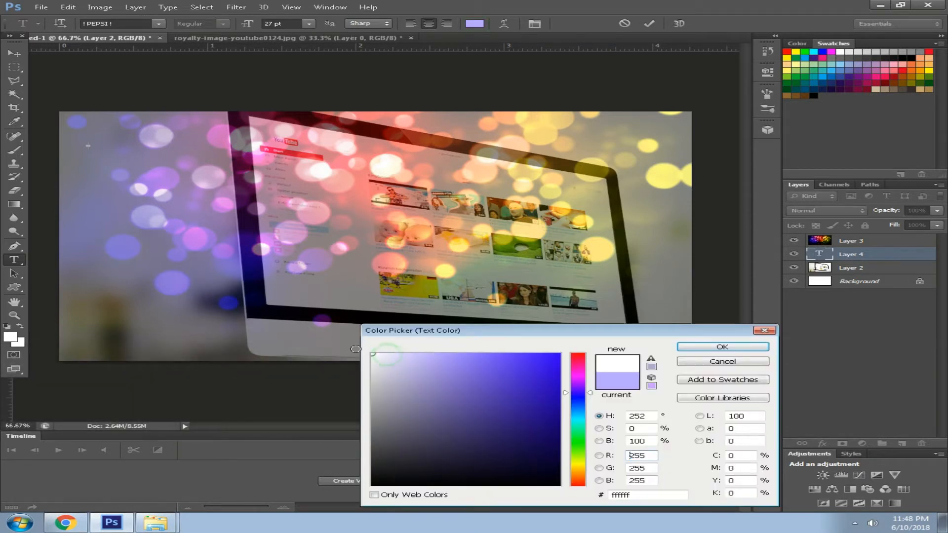
pyautogui.click(721, 347)
pyautogui.write('HOW TO MAKE')
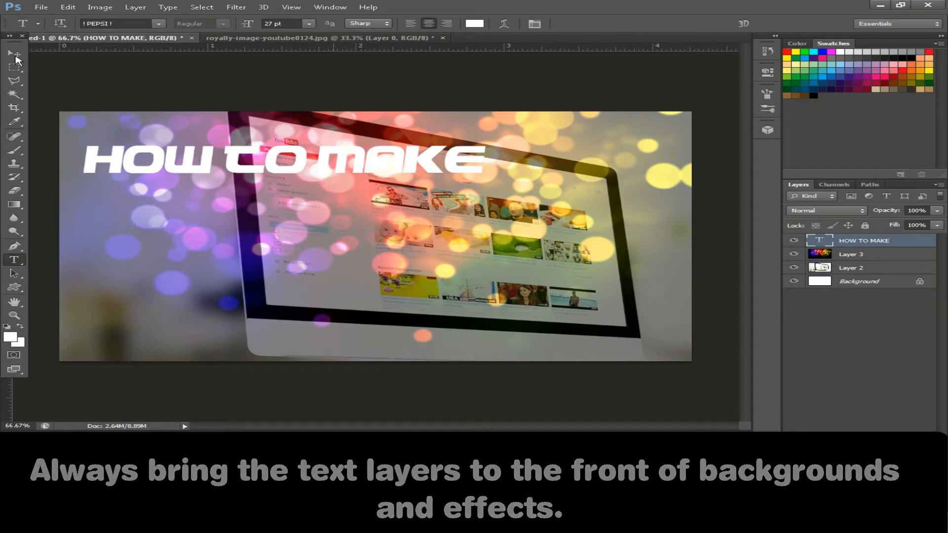
# Apply a size 7 black stroke and a drop shadow with distance 27 and spread 21.
pyautogui.rightClick(864, 240)
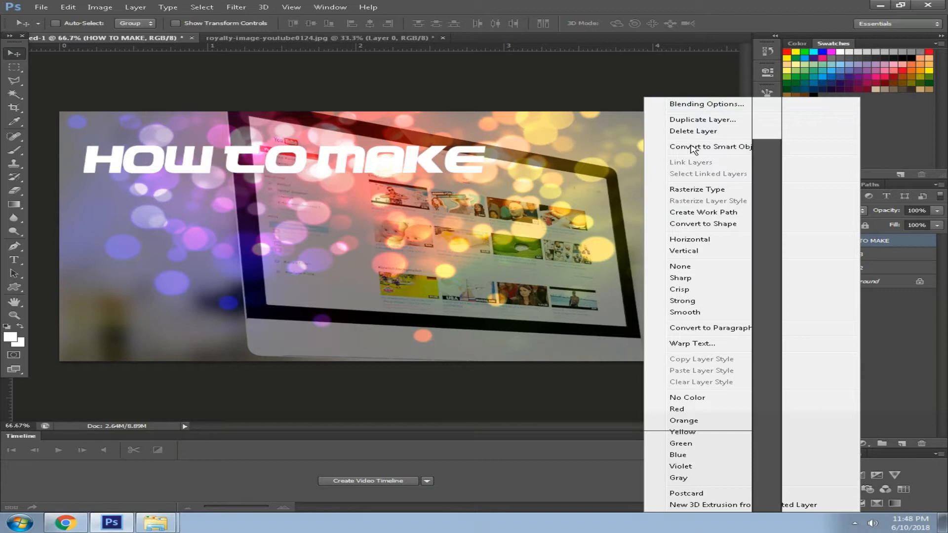
pyautogui.click(706, 103)
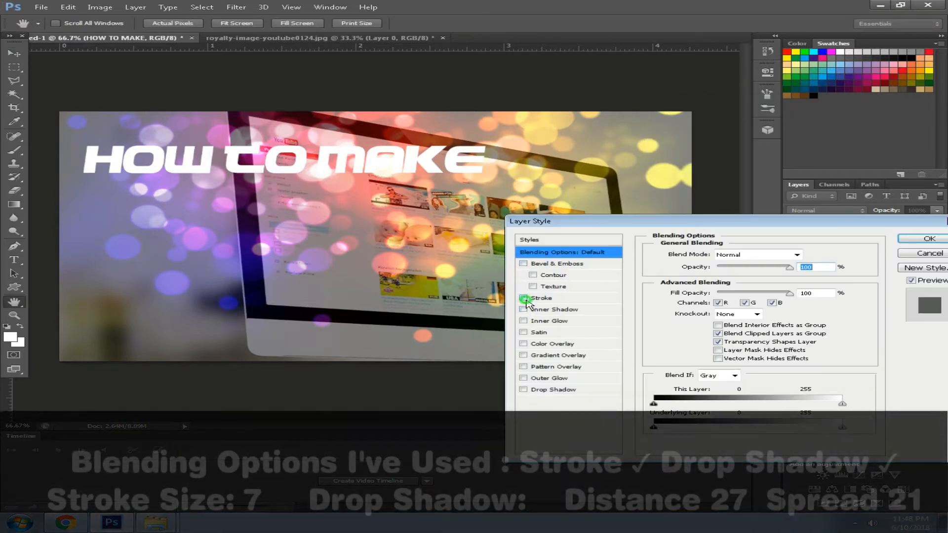
pyautogui.click(523, 389)
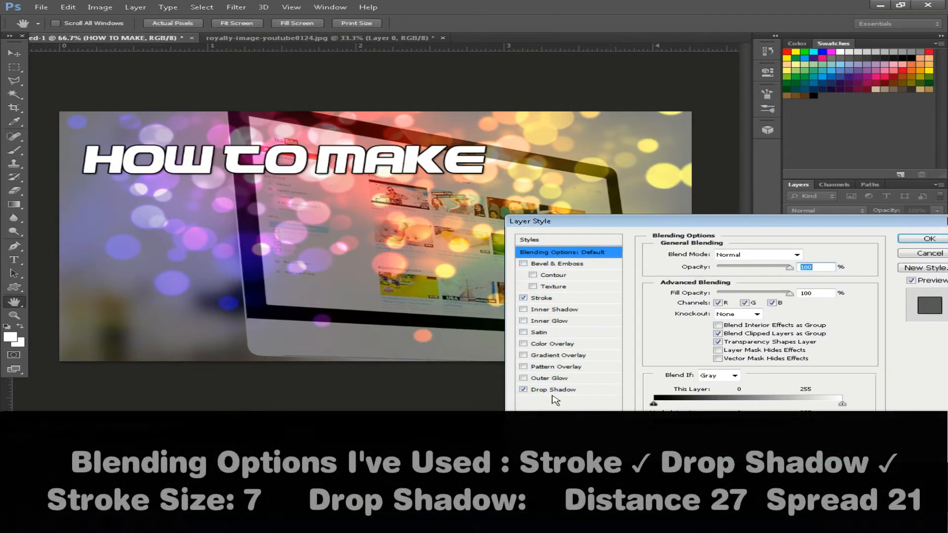
pyautogui.click(541, 298)
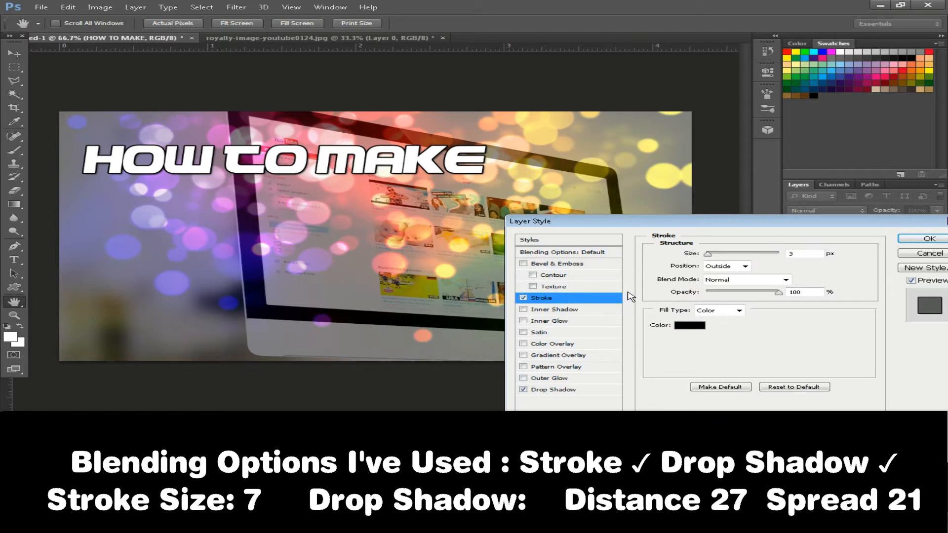
pyautogui.click(804, 253)
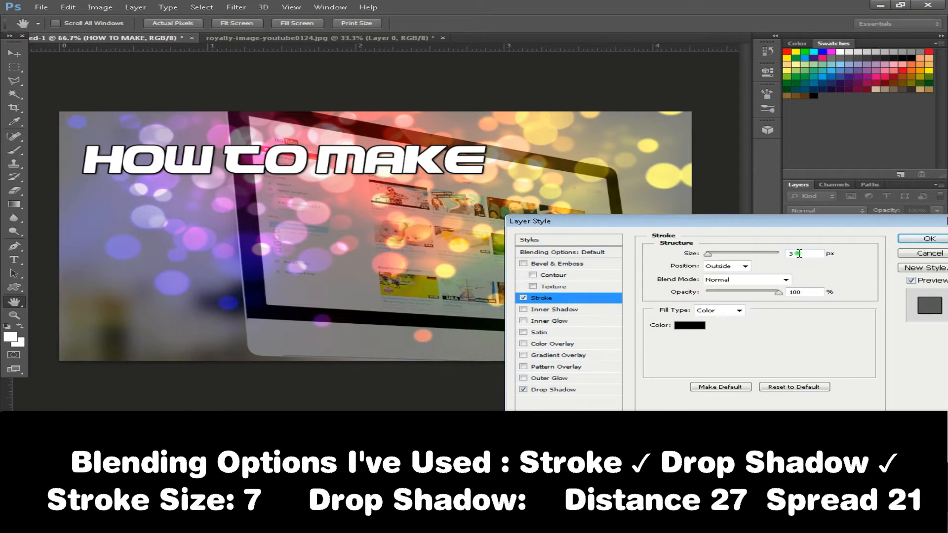
pyautogui.write('7')
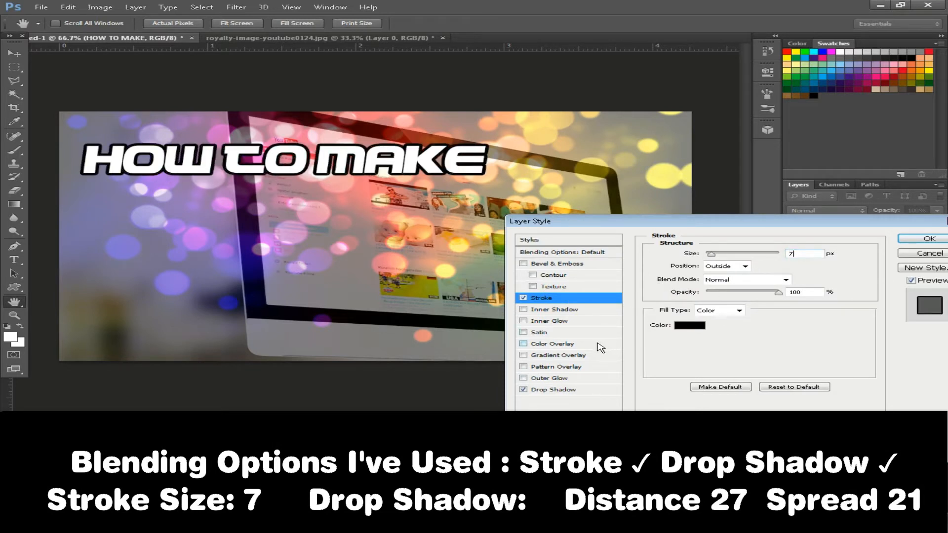
pyautogui.click(552, 389)
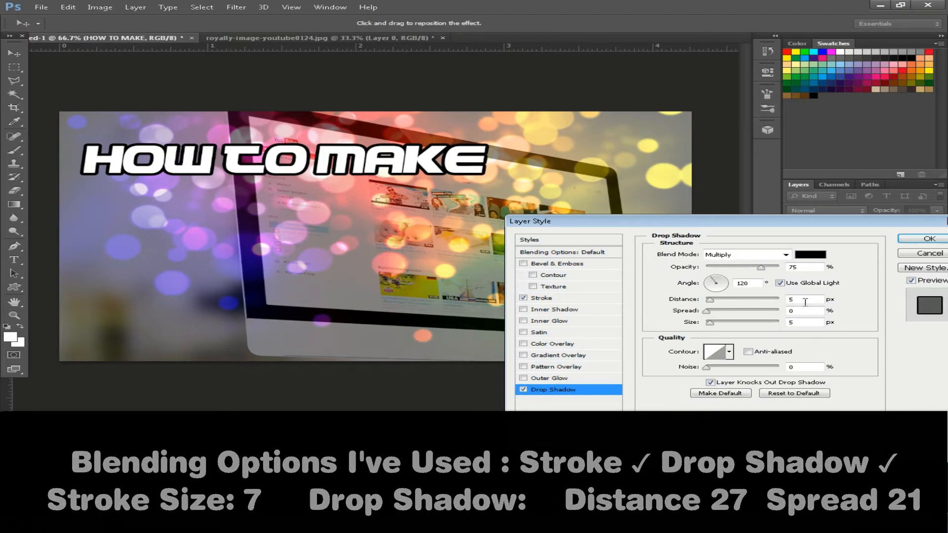
pyautogui.write('27')
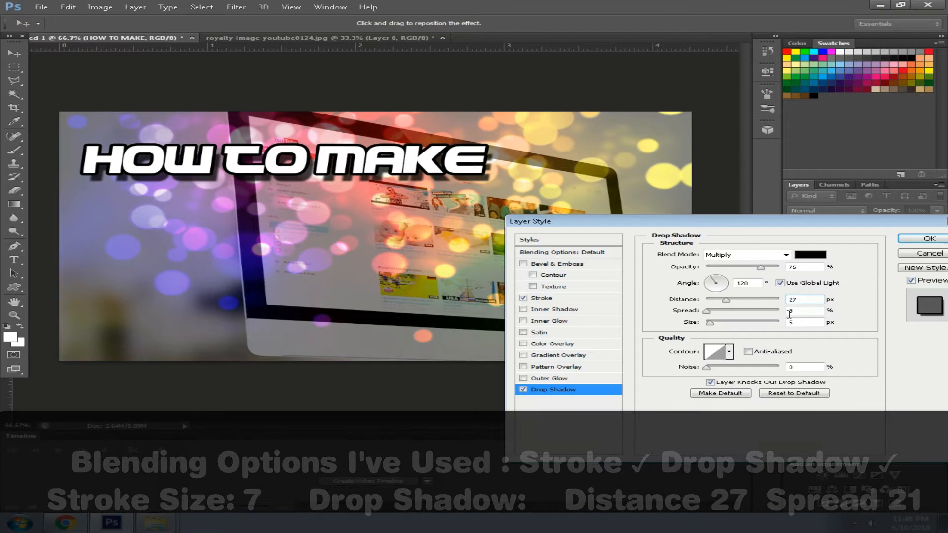
pyautogui.write('21')
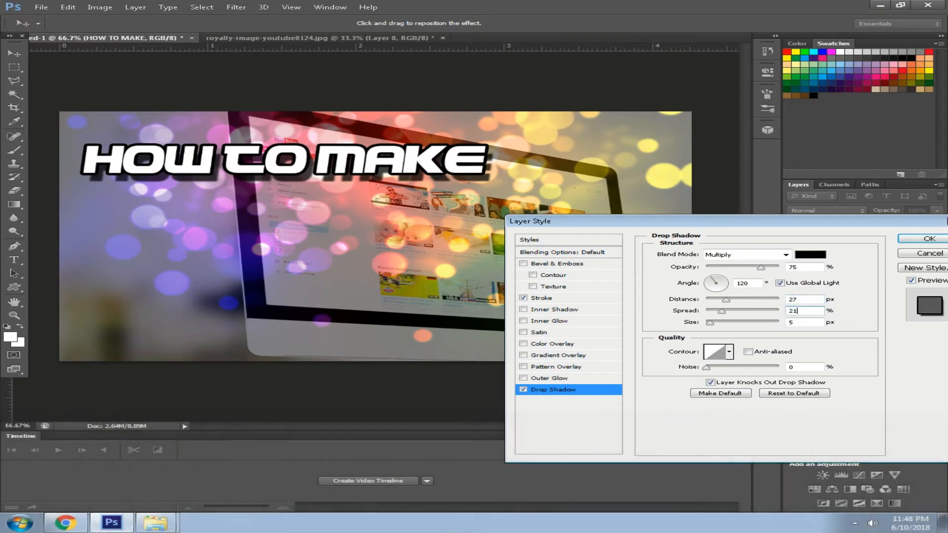
pyautogui.click(930, 238)
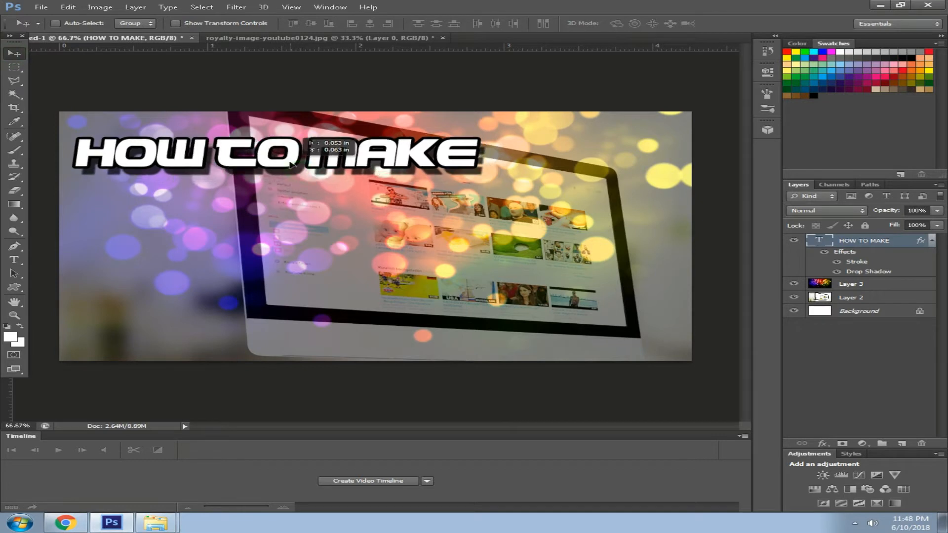
# Position HOW TO MAKE, duplicate the title layer, and retype copies such as 'FOR YOUR'.
pyautogui.moveTo(284, 154); pyautogui.dragTo(290, 139)
pyautogui.write('4')
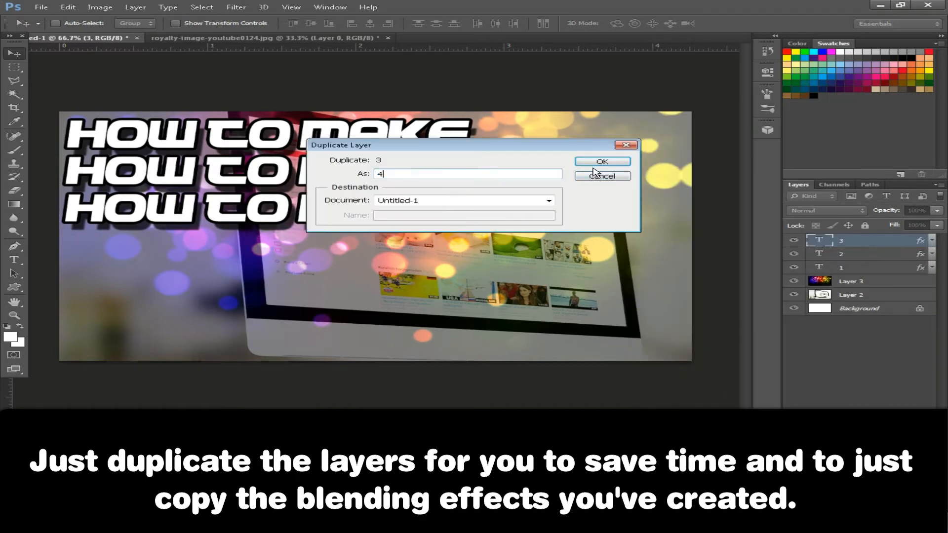
pyautogui.click(601, 161)
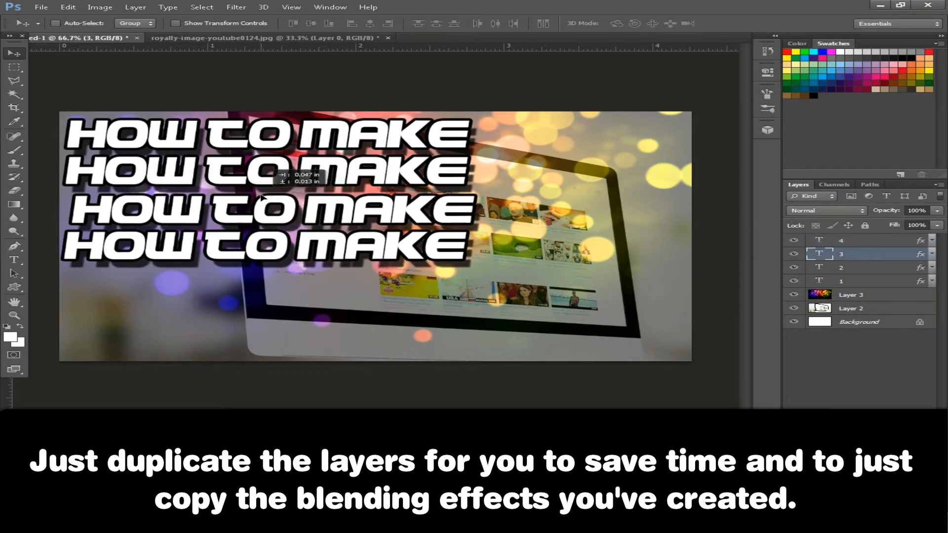
pyautogui.click(689, 119)
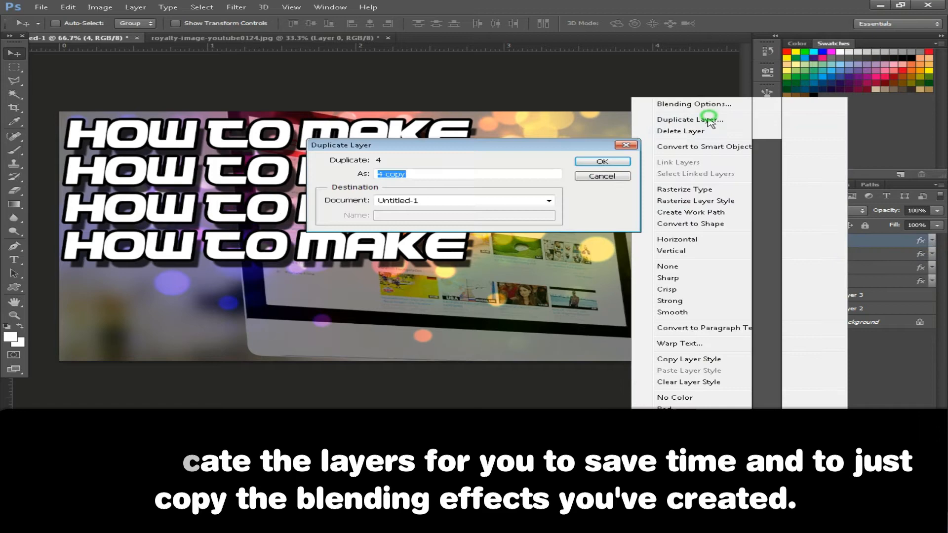
pyautogui.click(601, 161)
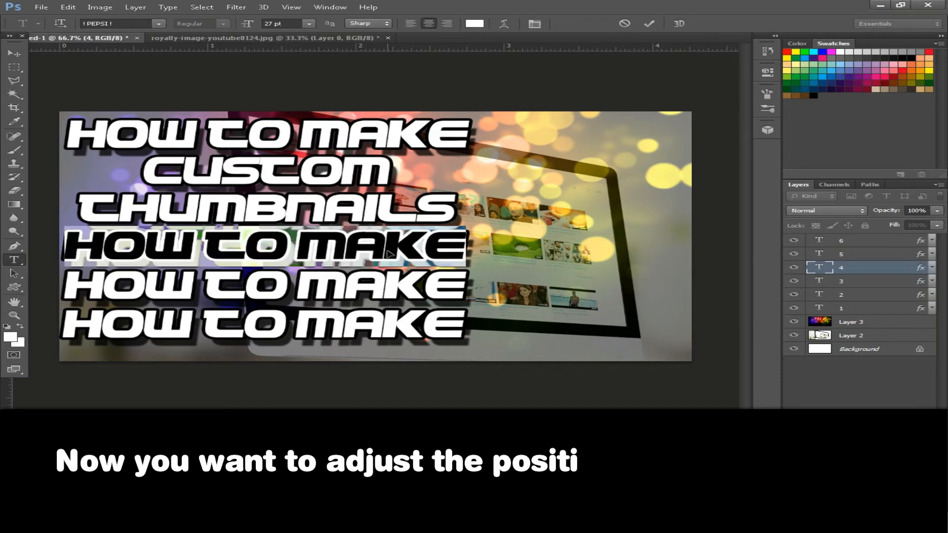
pyautogui.write('FOR YOUR')
pyautogui.click(266, 286)
pyautogui.write('YOUTUBE')
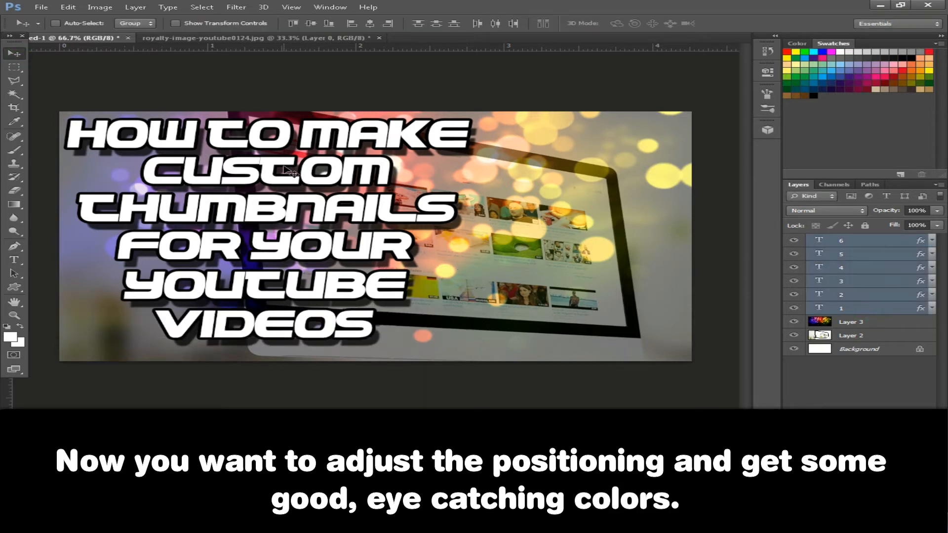
# Adjust the title text and colour CUSTOM peach and THUMBNAILS yellow.
pyautogui.moveTo(290, 176); pyautogui.dragTo(287, 173)
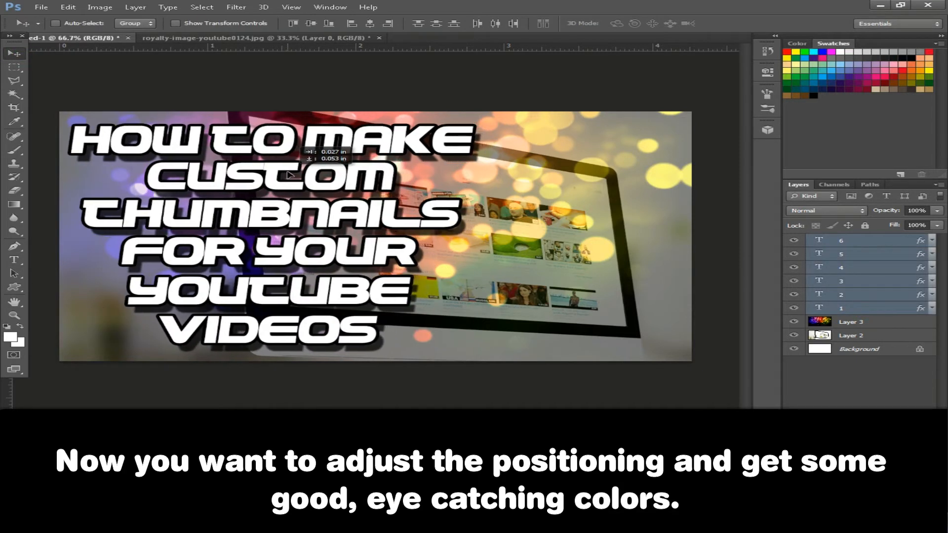
pyautogui.moveTo(290, 175); pyautogui.dragTo(287, 178)
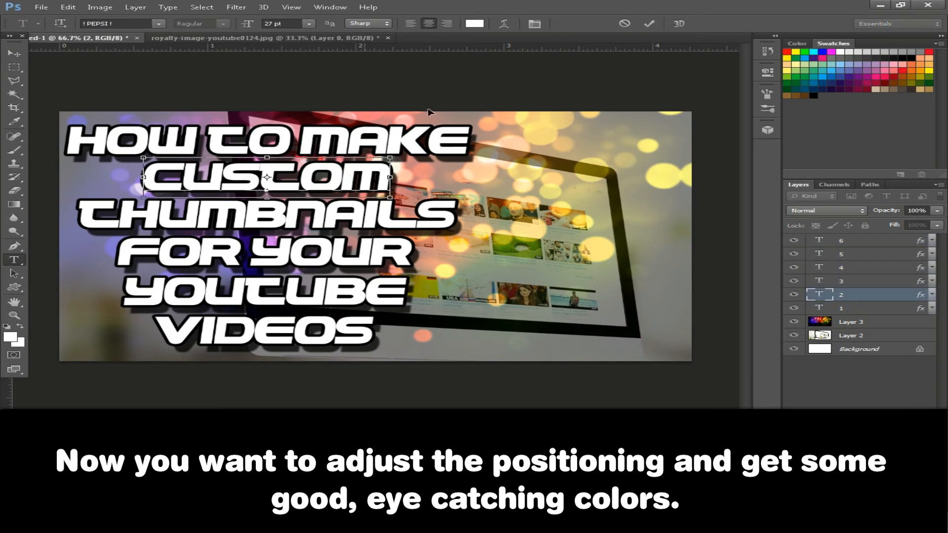
pyautogui.click(474, 23)
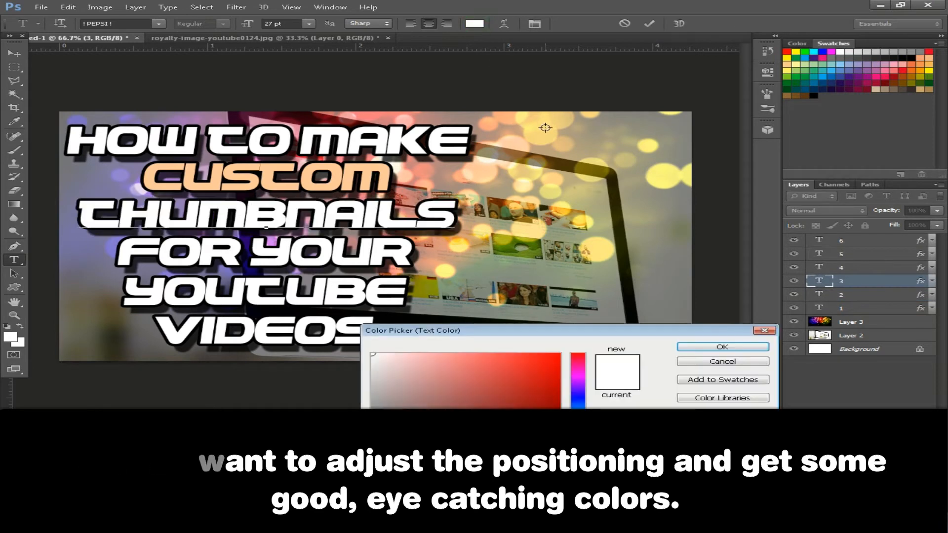
pyautogui.click(464, 370)
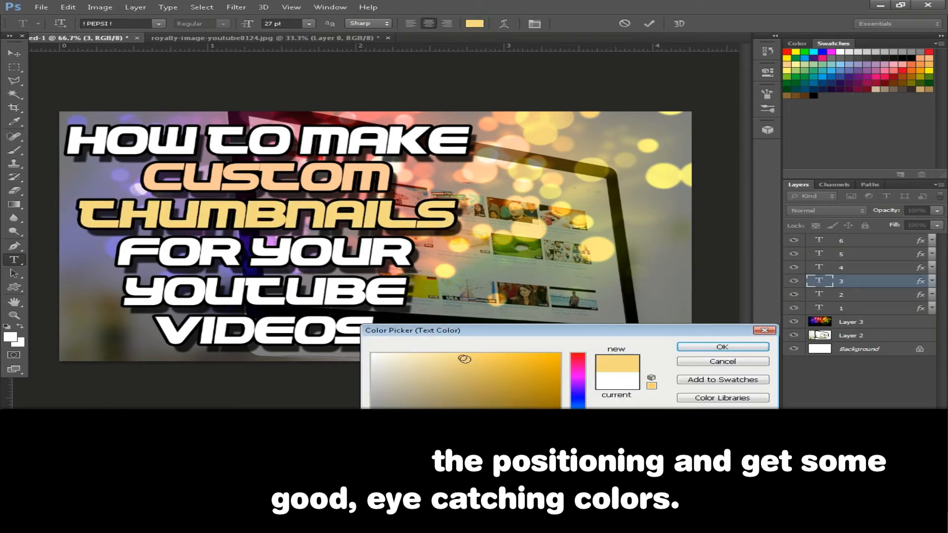
pyautogui.click(722, 347)
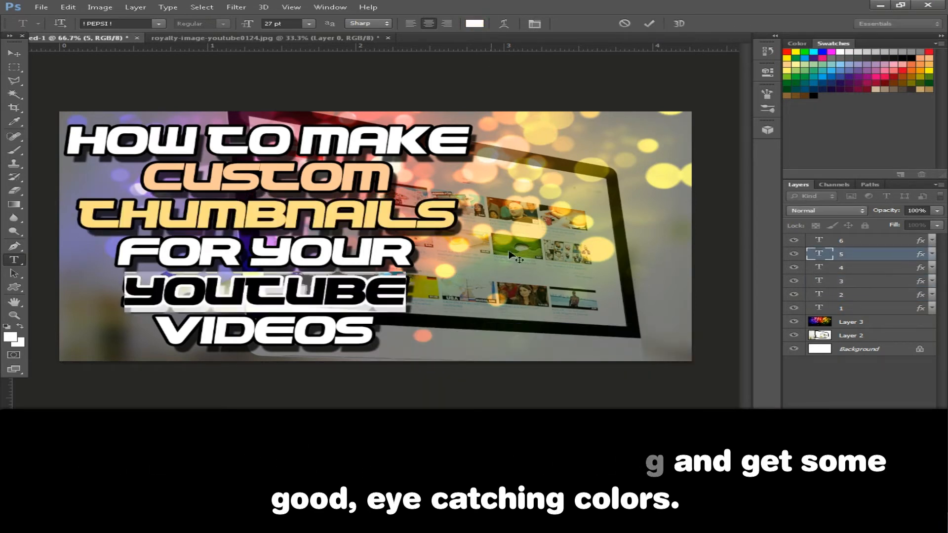
# Colour the YOUTUBE line red and the VIDEOS line lavender.
pyautogui.click(474, 23)
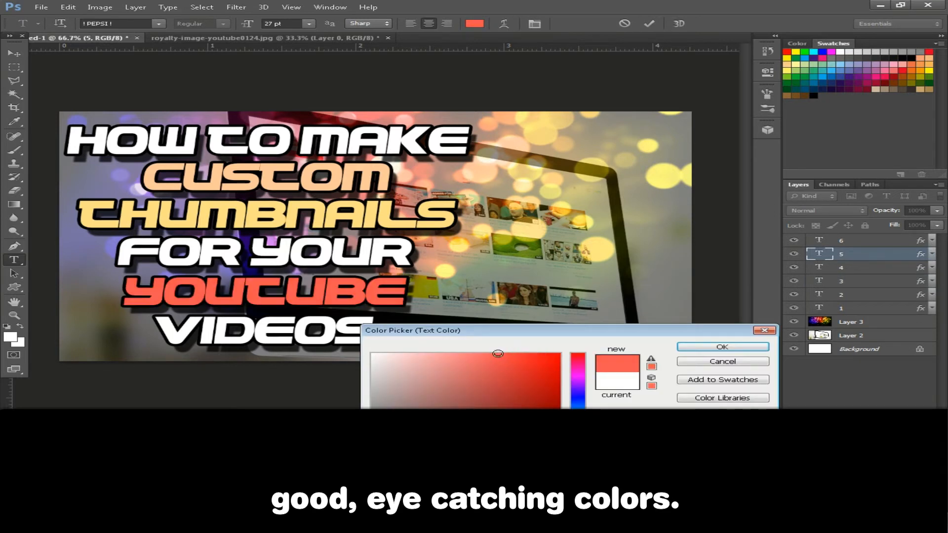
pyautogui.click(722, 347)
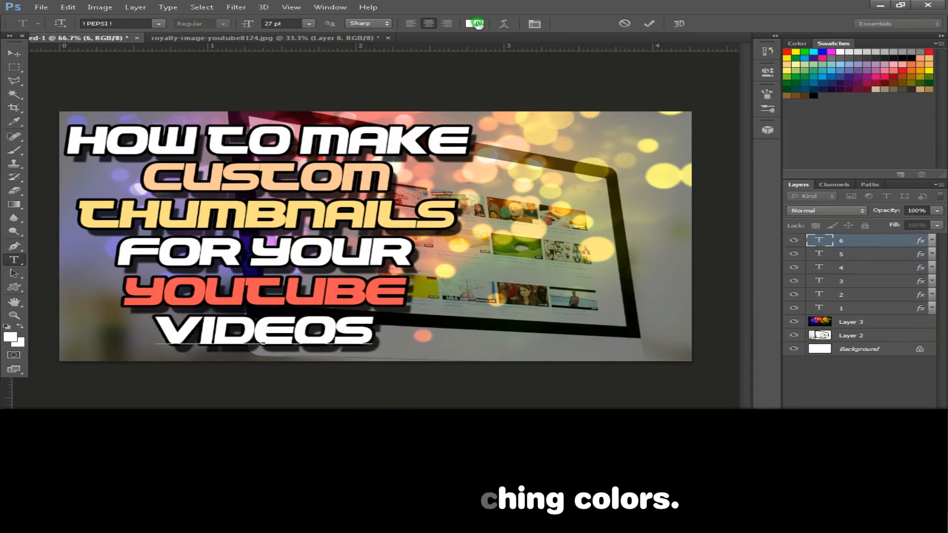
pyautogui.click(475, 23)
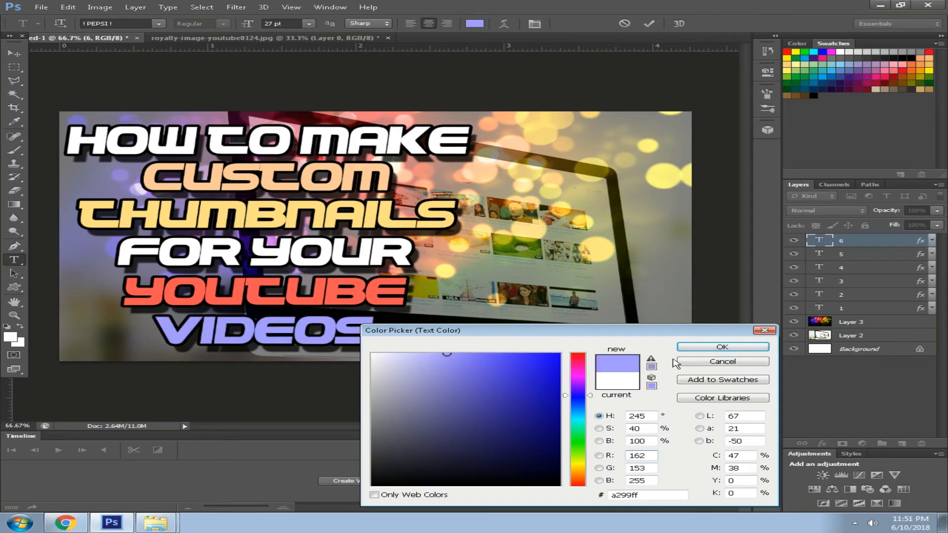
pyautogui.click(721, 347)
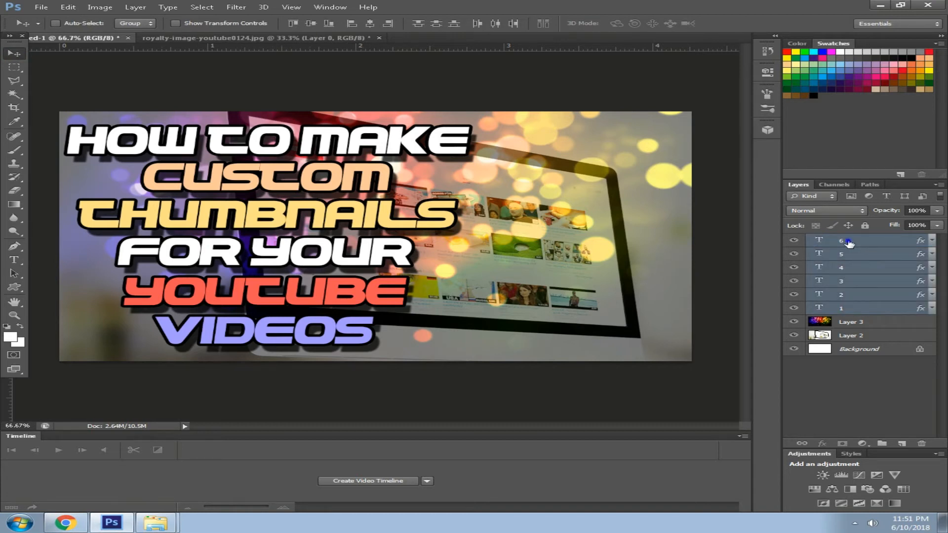
# Duplicate the six title text layers and merge the copies into one layer beneath them.
pyautogui.rightClick(849, 240)
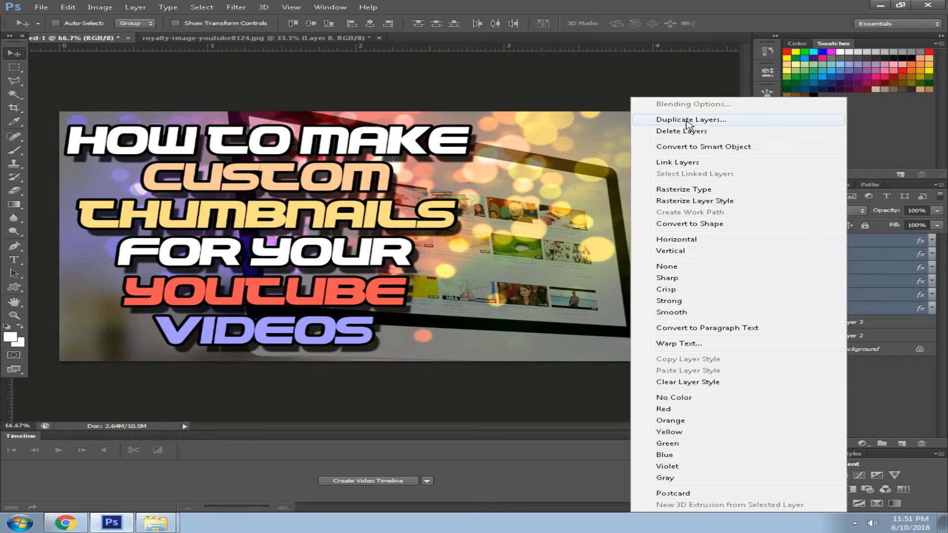
pyautogui.click(690, 119)
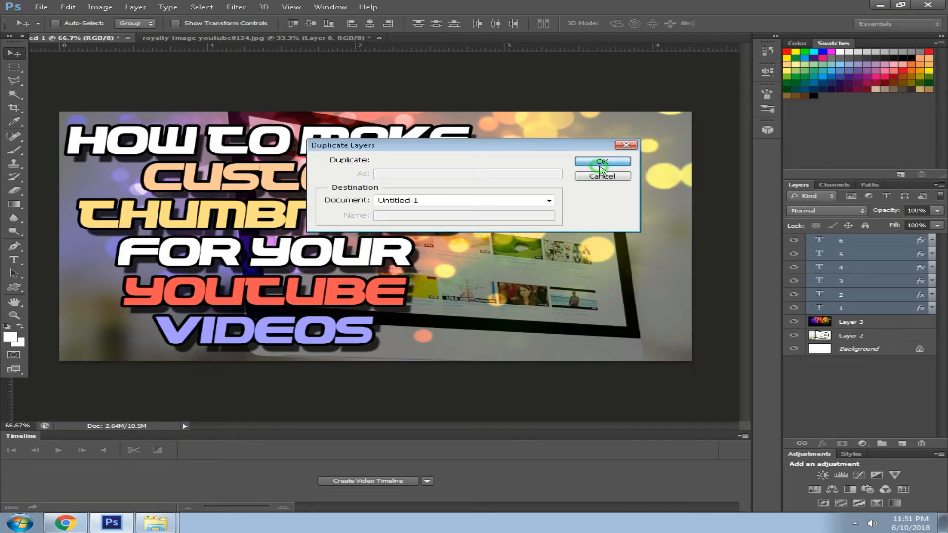
pyautogui.click(602, 162)
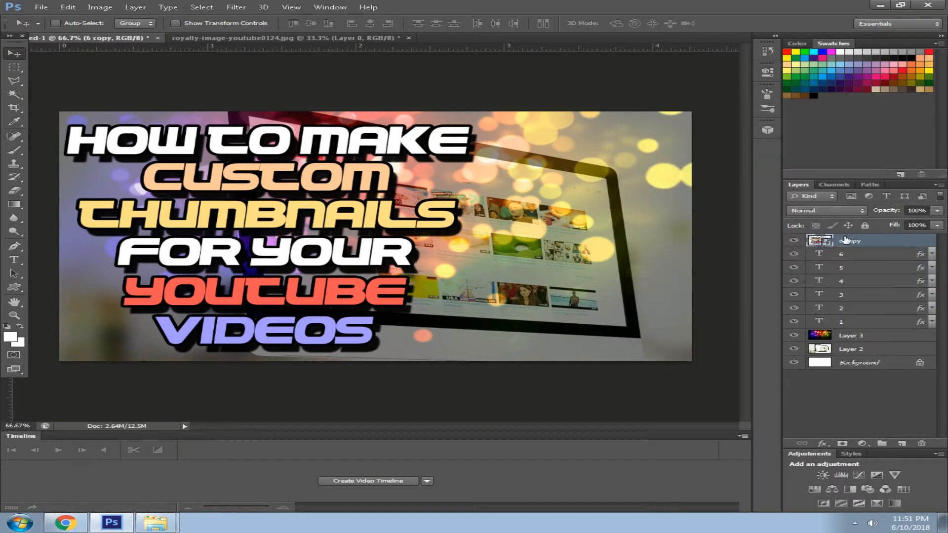
pyautogui.rightClick(821, 241)
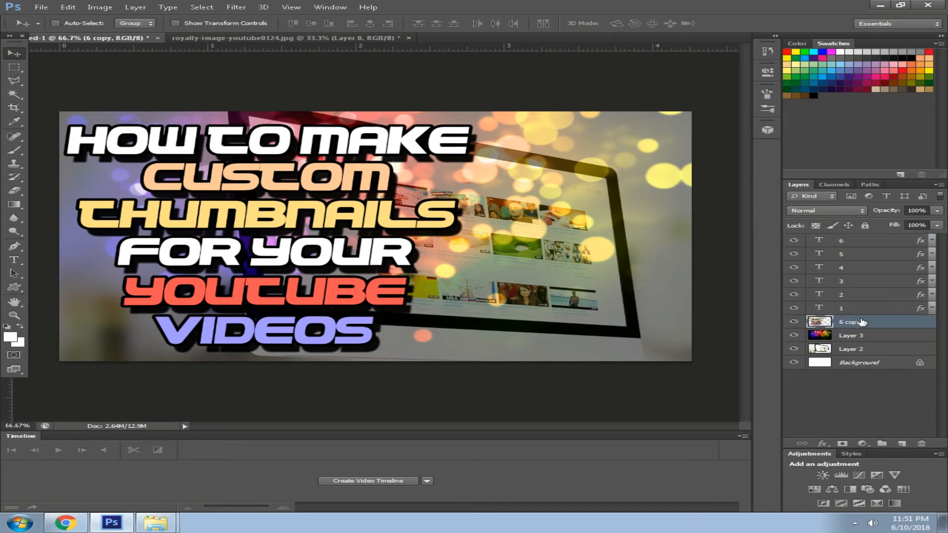
pyautogui.moveTo(218, 20)
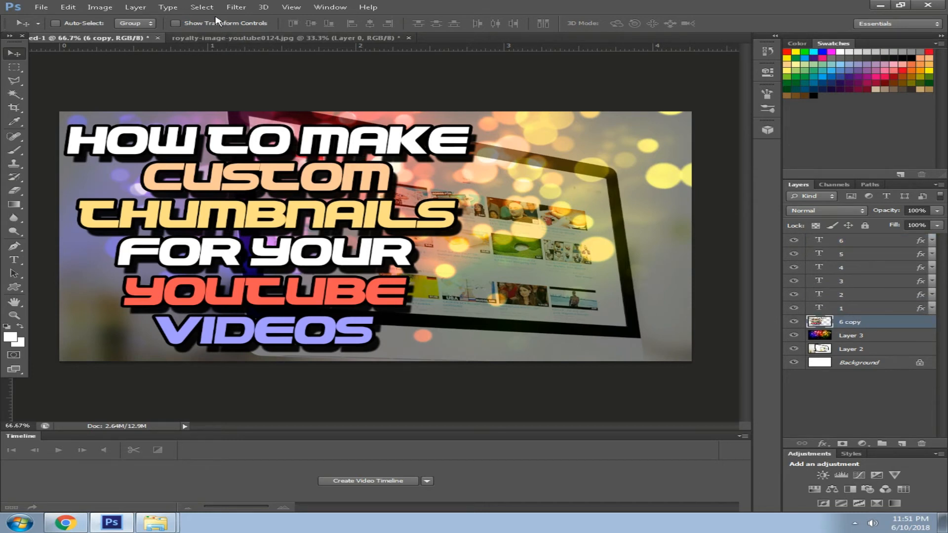
# Apply Radial Blur to the merged title copy: Amount 80, Spin, Best quality.
pyautogui.click(236, 8)
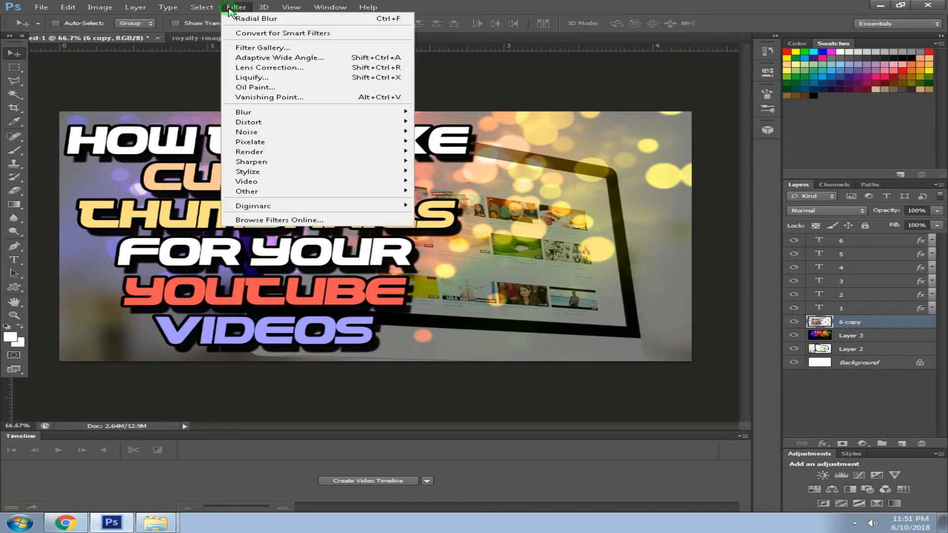
pyautogui.moveTo(243, 112)
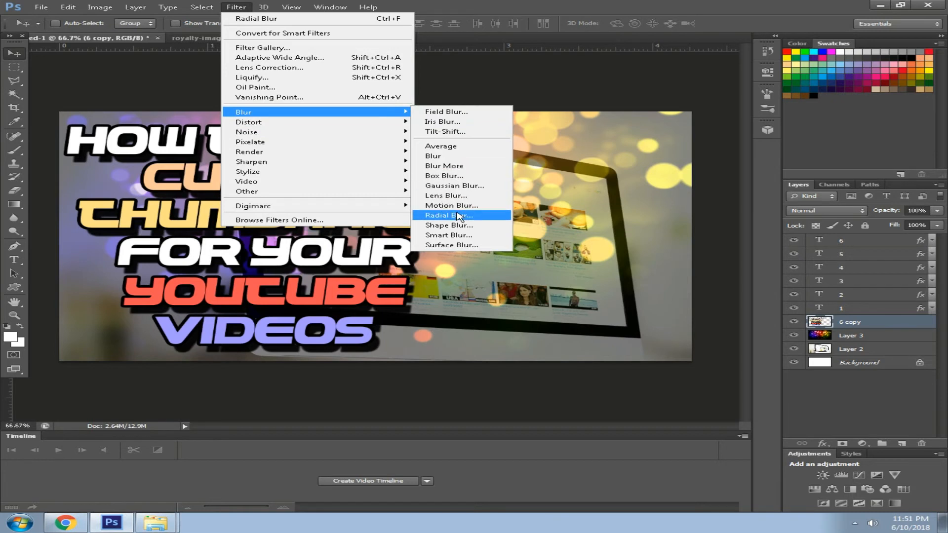
pyautogui.click(449, 215)
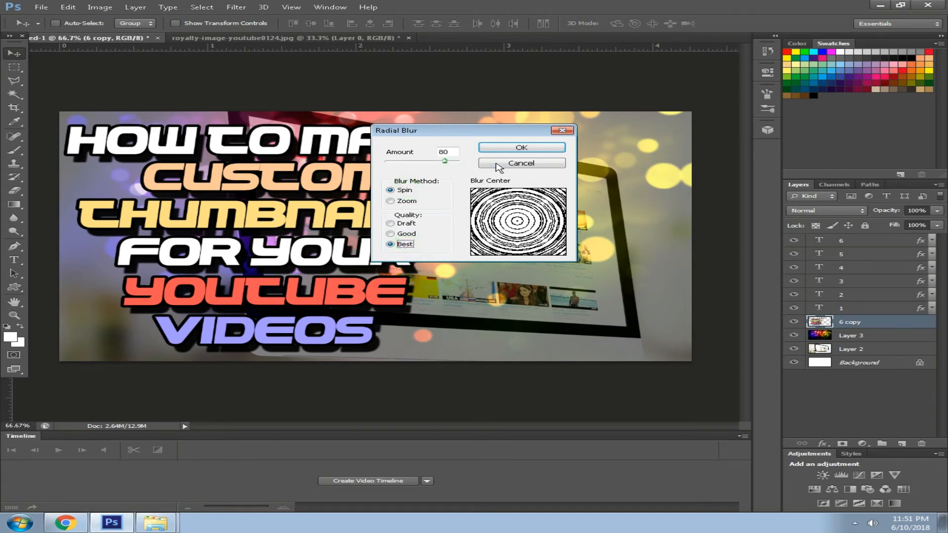
pyautogui.click(522, 147)
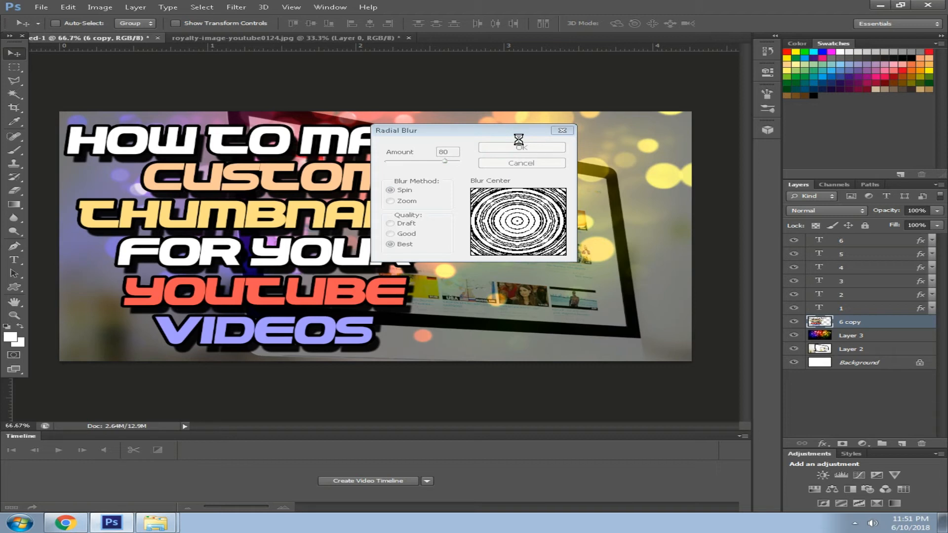
pyautogui.click(520, 148)
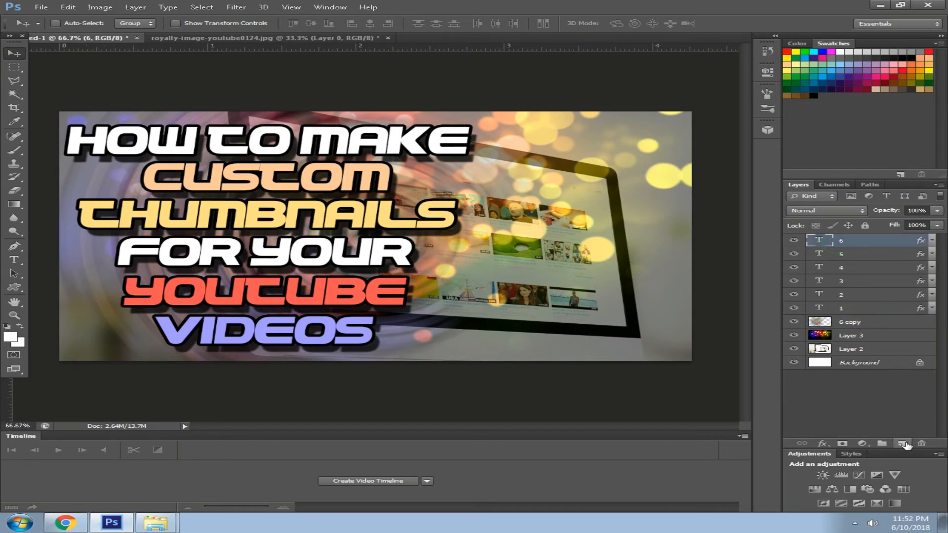
# Add a new empty layer, then search Google Images for 'emoticon png'.
pyautogui.click(902, 444)
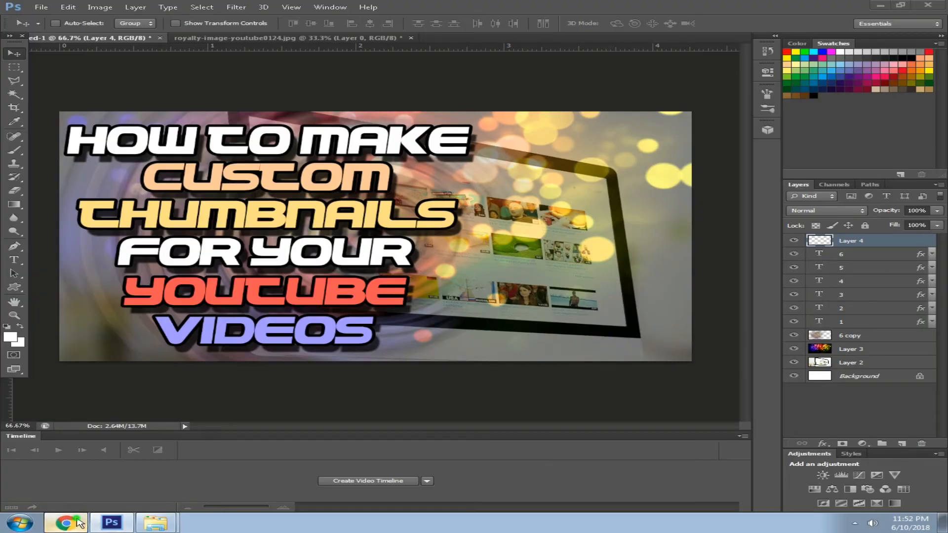
pyautogui.click(65, 522)
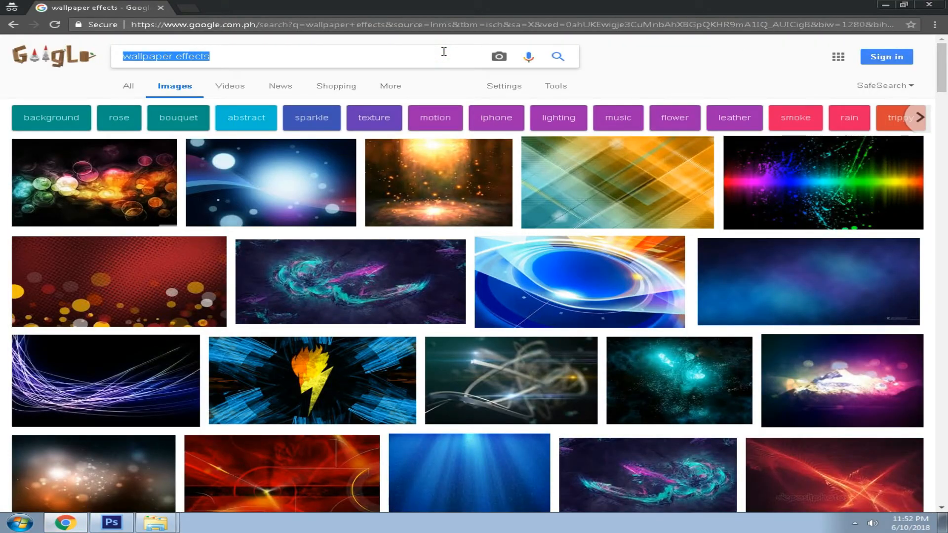
pyautogui.write('emto')
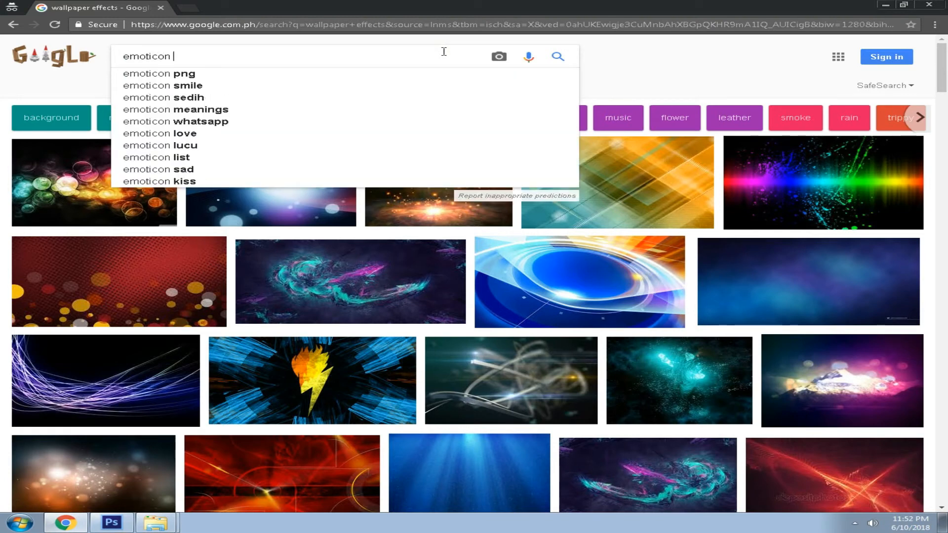
pyautogui.click(183, 74)
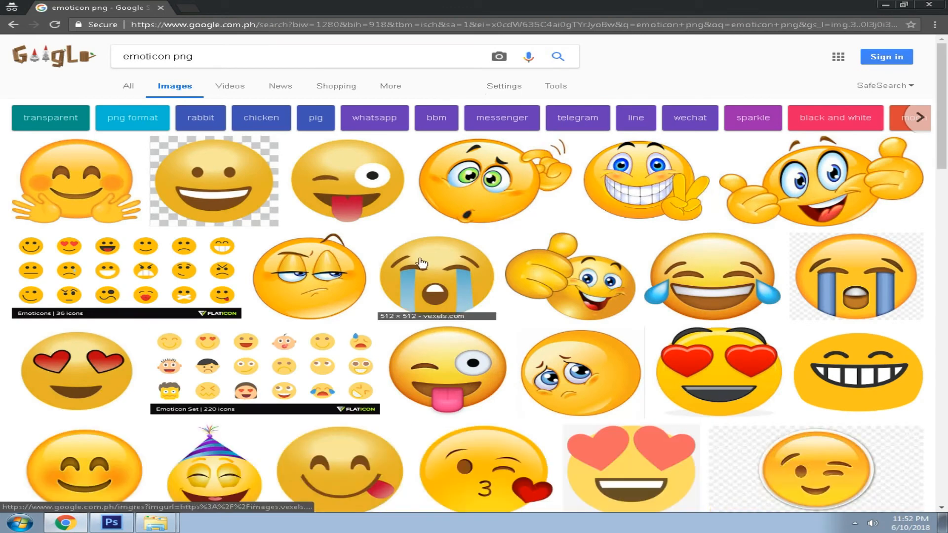
# Scroll the emoticon results and open a large preview of the screaming emoji.
pyautogui.scroll(-3)
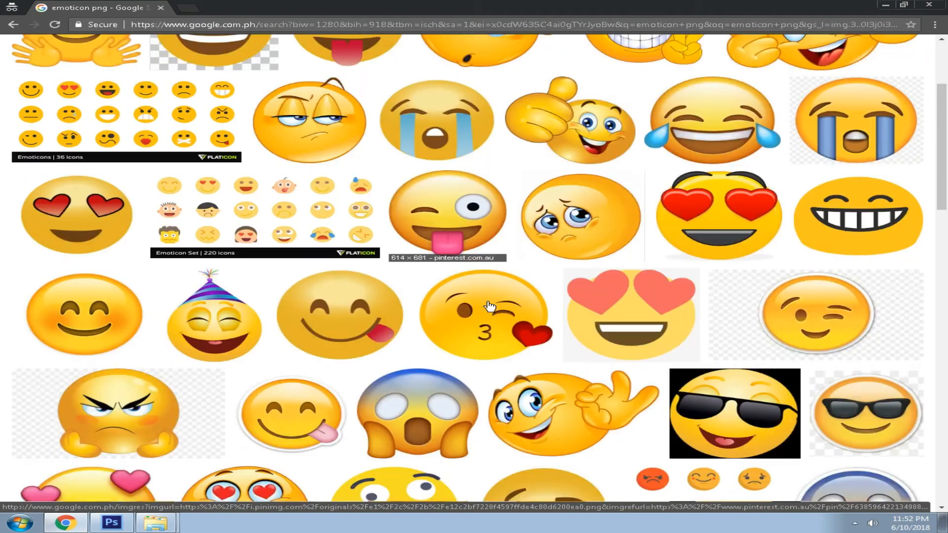
pyautogui.scroll(-3)
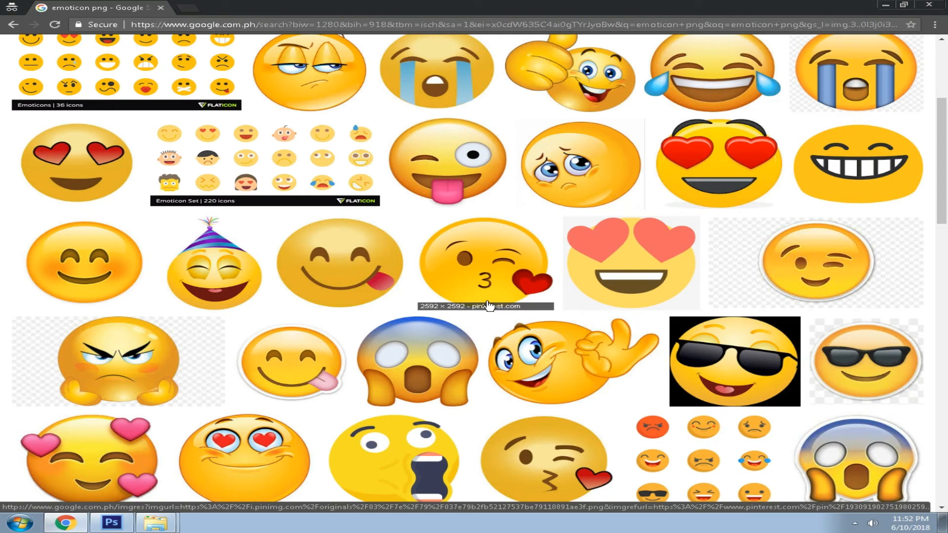
pyautogui.scroll(-3)
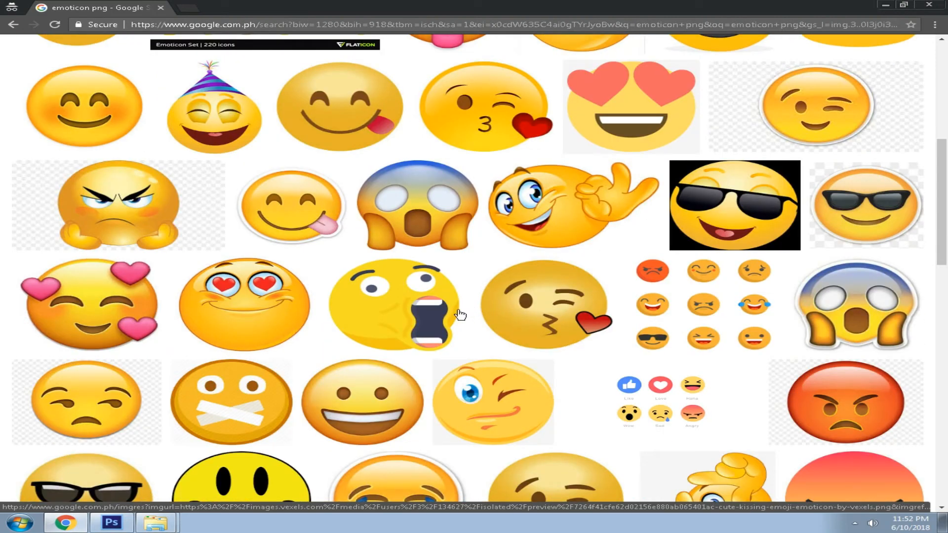
pyautogui.click(393, 305)
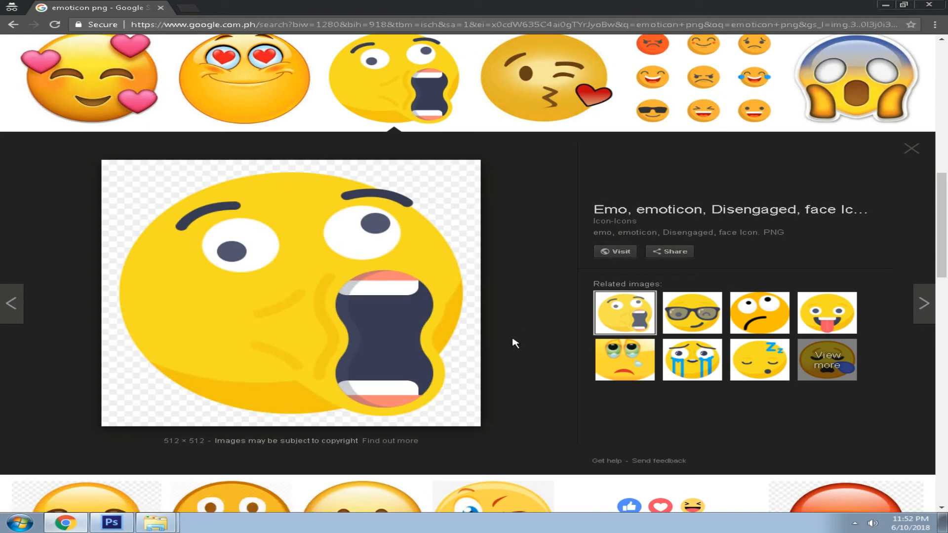
pyautogui.moveTo(369, 432)
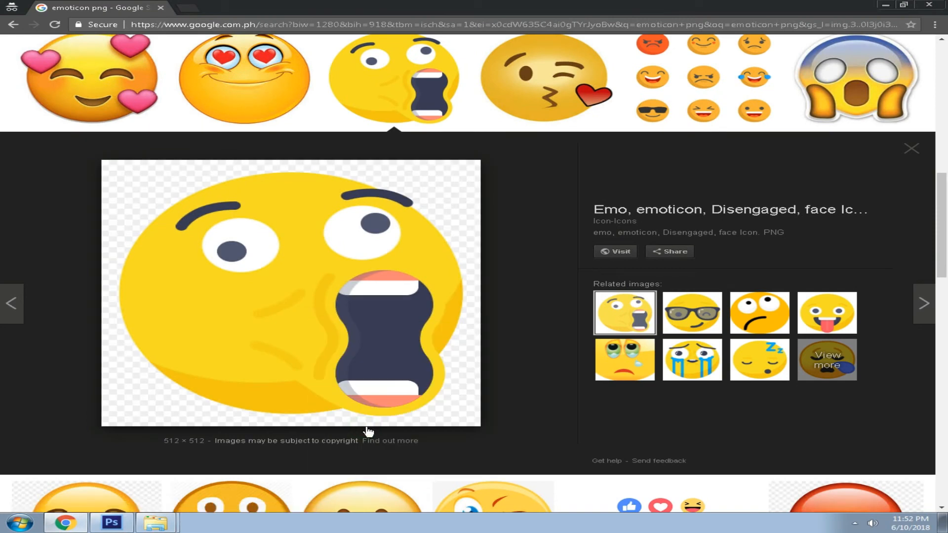
pyautogui.click(111, 522)
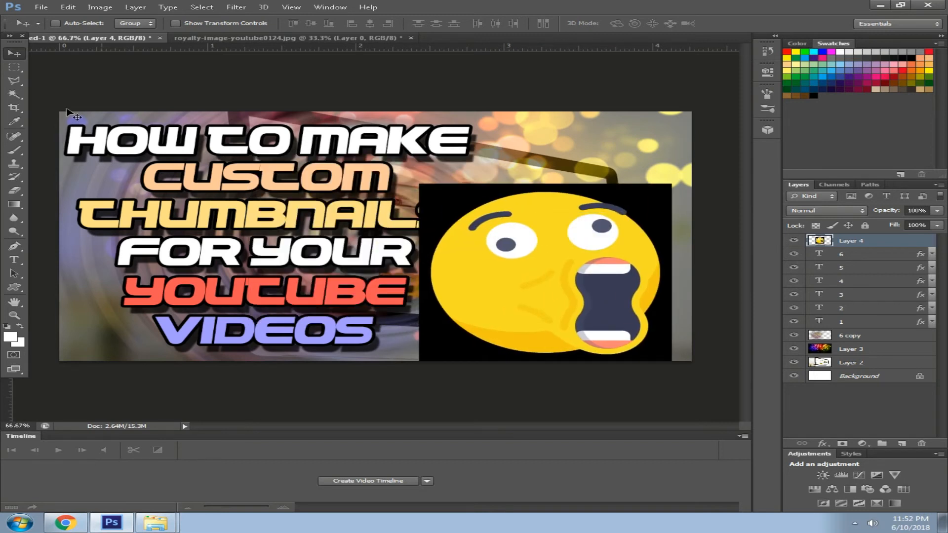
# Move the shrunken emoji to the right of the title text.
pyautogui.click(15, 94)
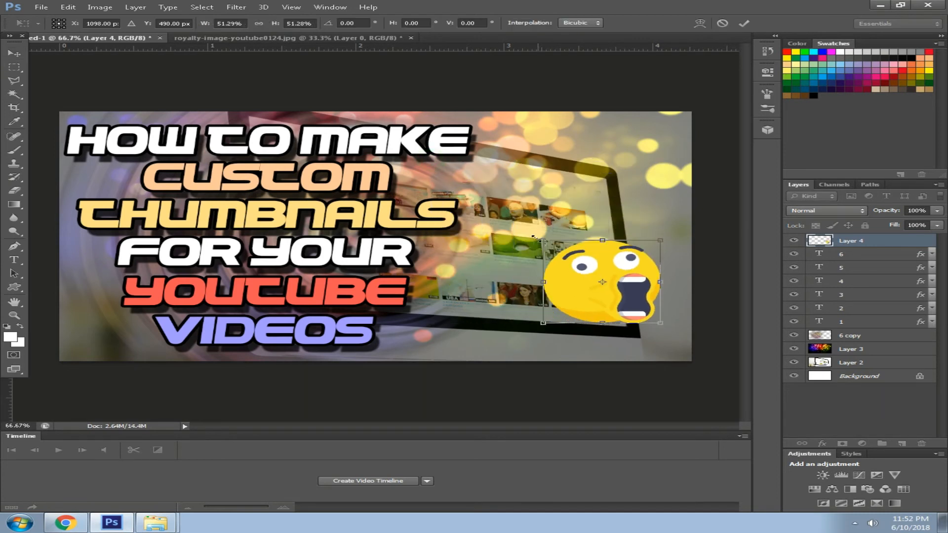
pyautogui.moveTo(602, 281); pyautogui.dragTo(575, 228)
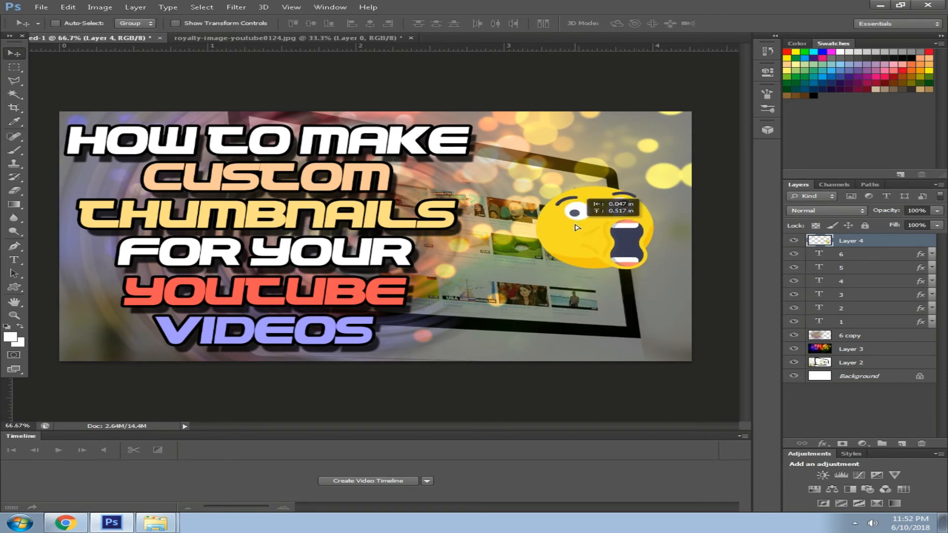
pyautogui.click(65, 522)
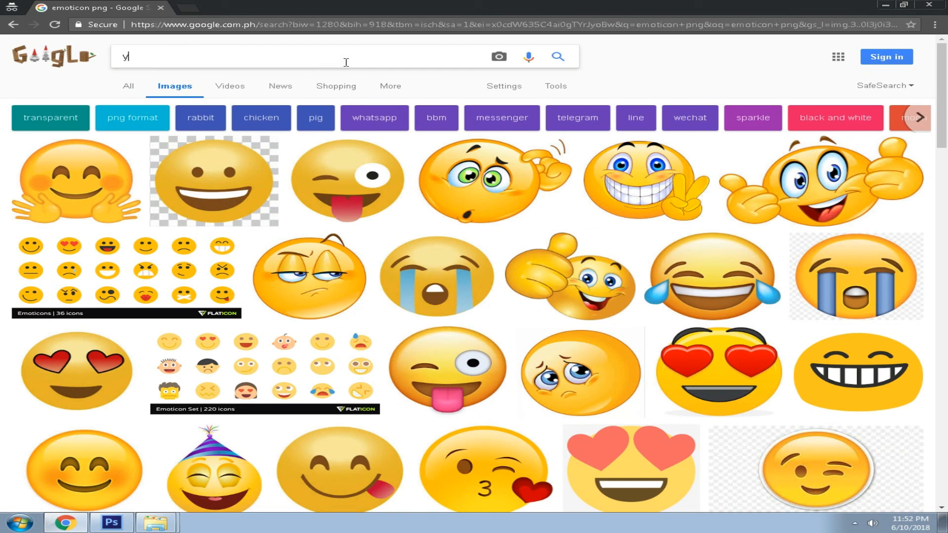
# Search Google Images for 'youtube png' and copy the red play-button logo.
pyautogui.write('youtube png')
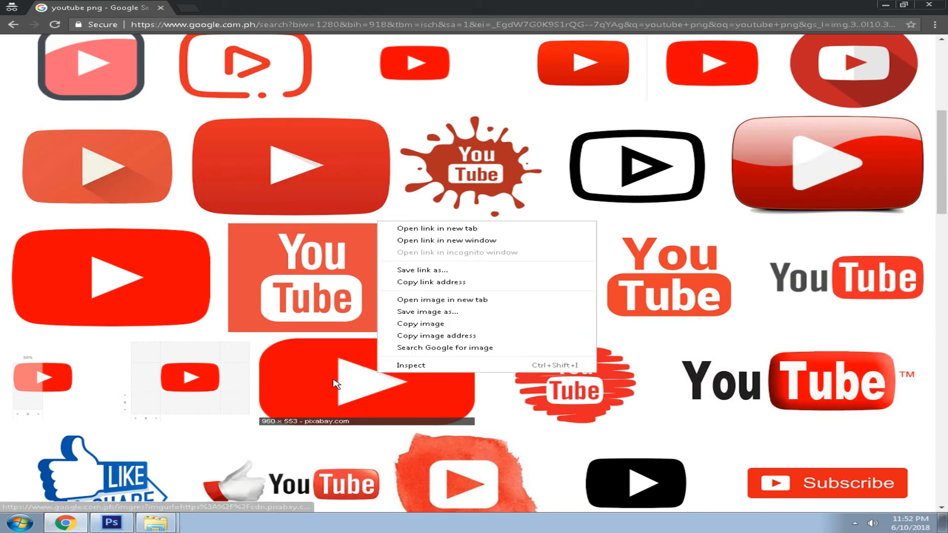
pyautogui.click(365, 380)
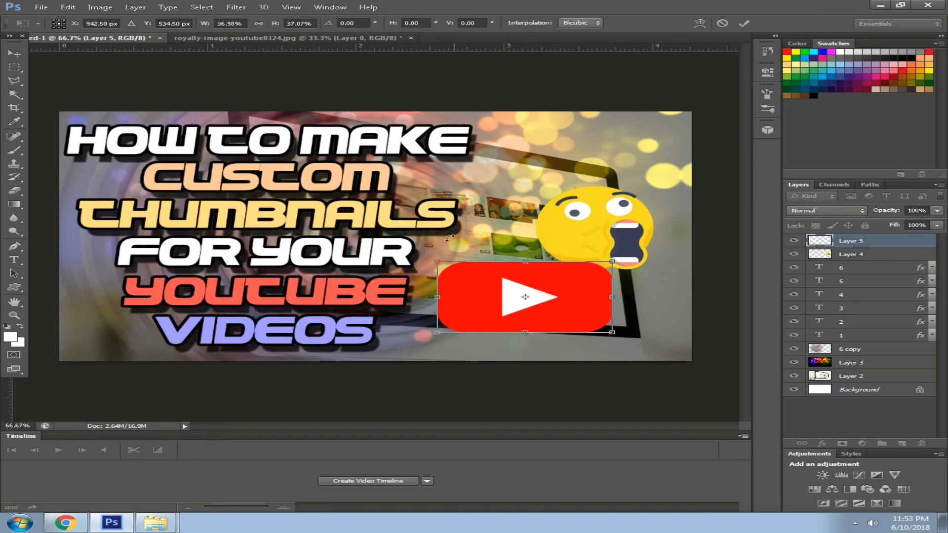
# Position the pasted play-button logo under the emoji at the lower right.
pyautogui.moveTo(525, 297); pyautogui.dragTo(564, 315)
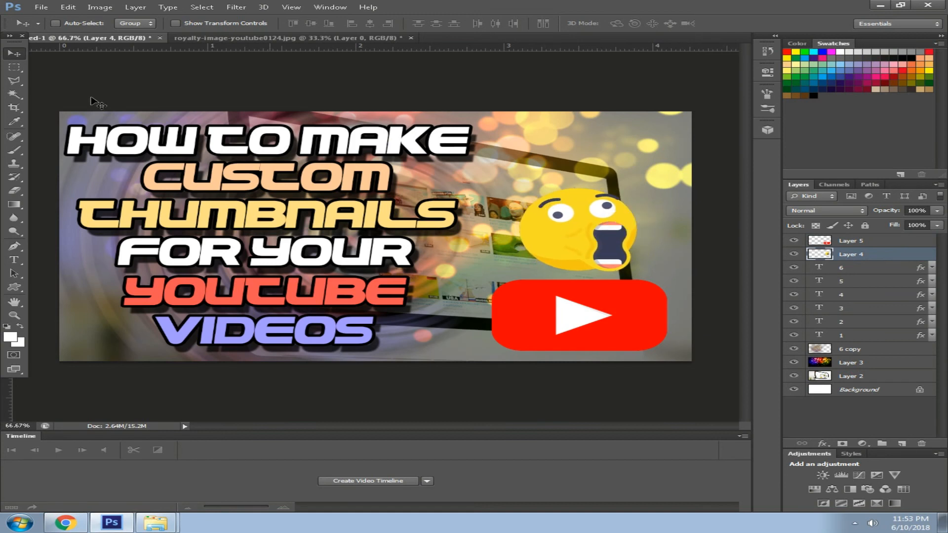
pyautogui.click(41, 7)
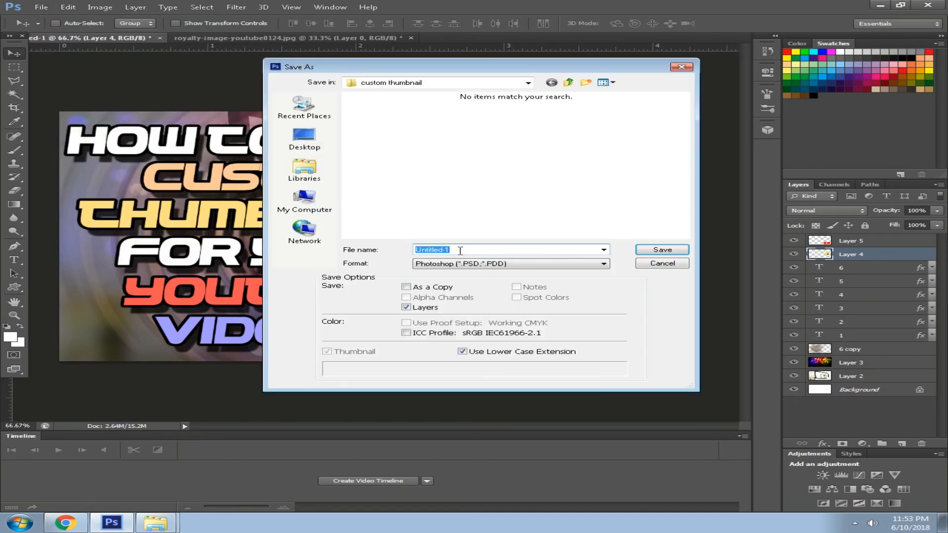
# Save the thumbnail as youtubethumbnail.png in PNG format, accepting the PNG options.
pyautogui.click(601, 264)
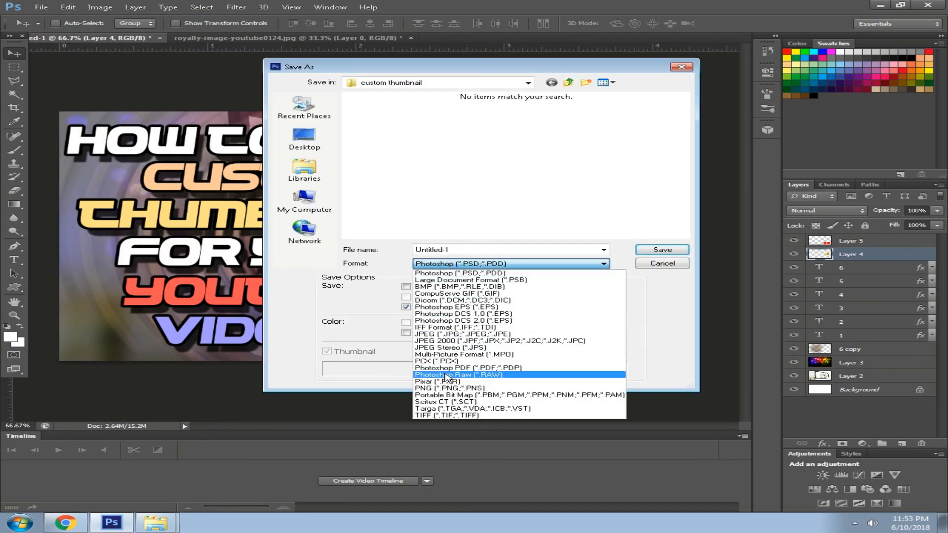
pyautogui.click(434, 388)
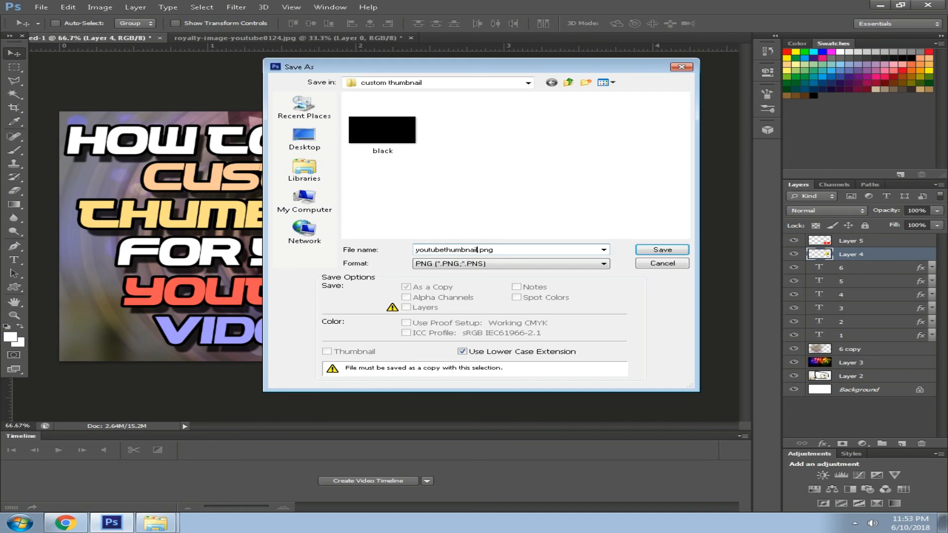
pyautogui.click(660, 250)
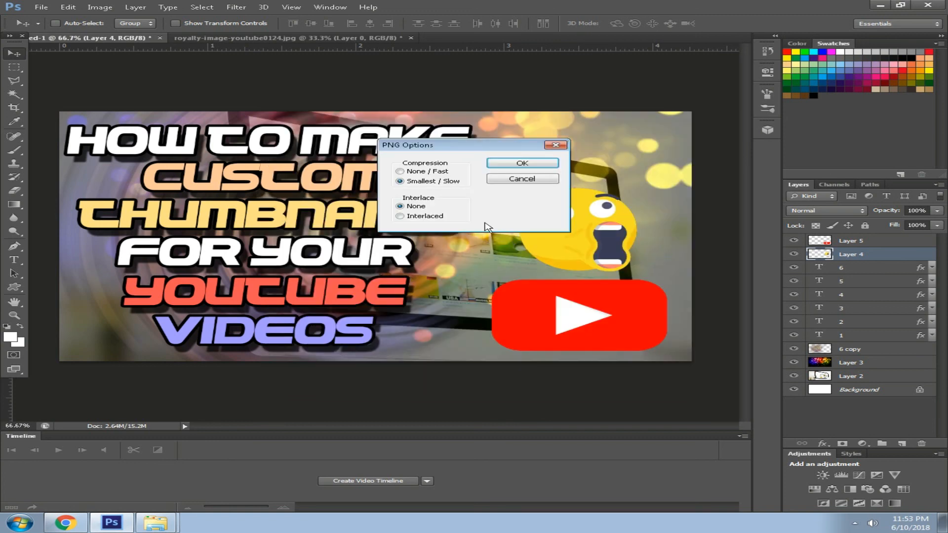
pyautogui.click(521, 163)
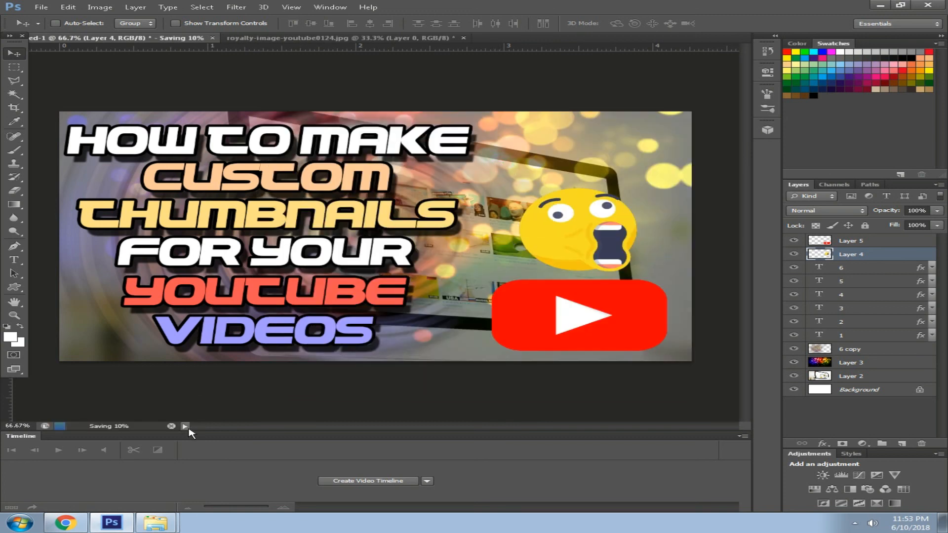
pyautogui.click(156, 522)
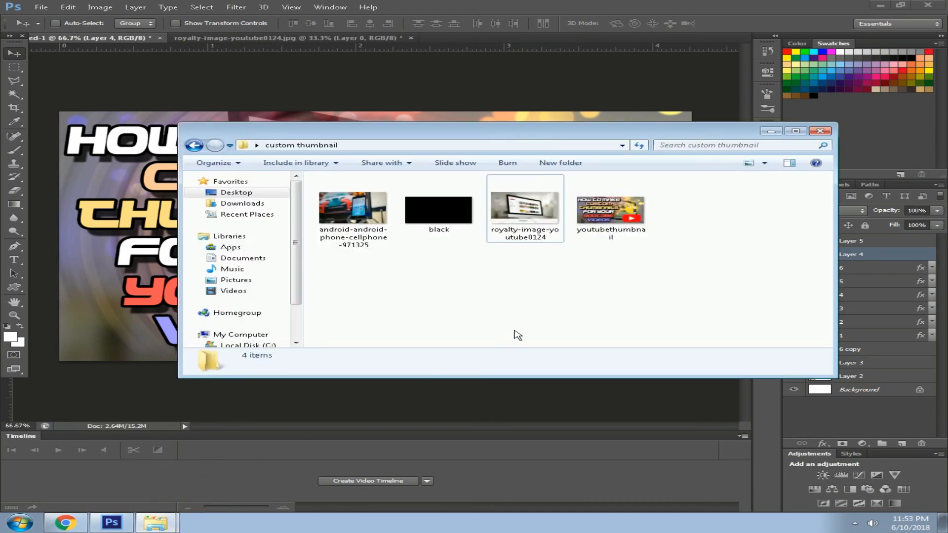
# Open youtubethumbnail.png from the custom thumbnail folder in Windows Photo Viewer.
pyautogui.click(611, 208)
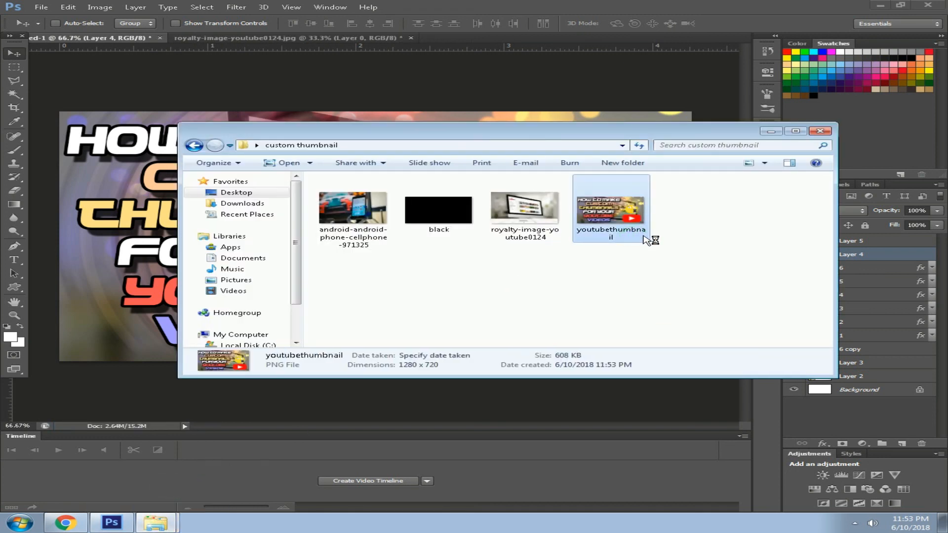
pyautogui.doubleClick(611, 208)
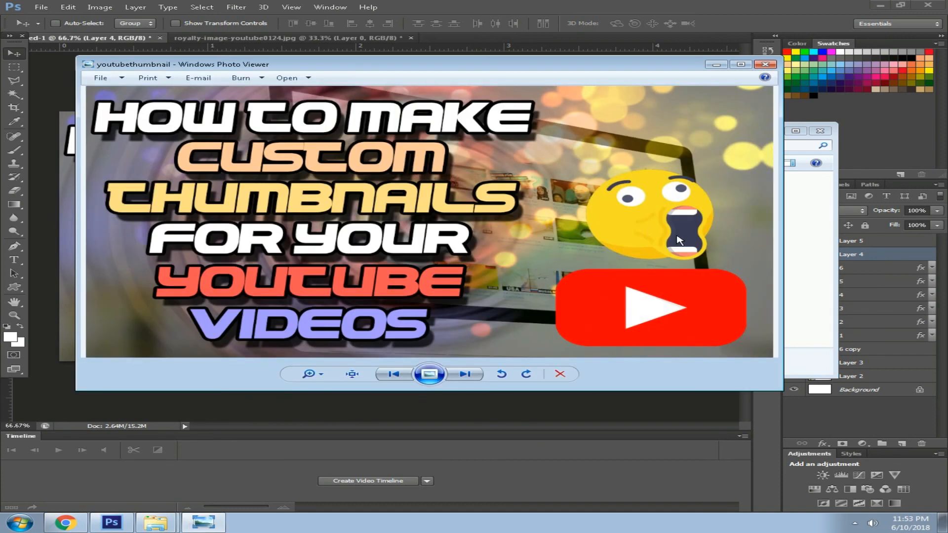
pyautogui.moveTo(707, 244)
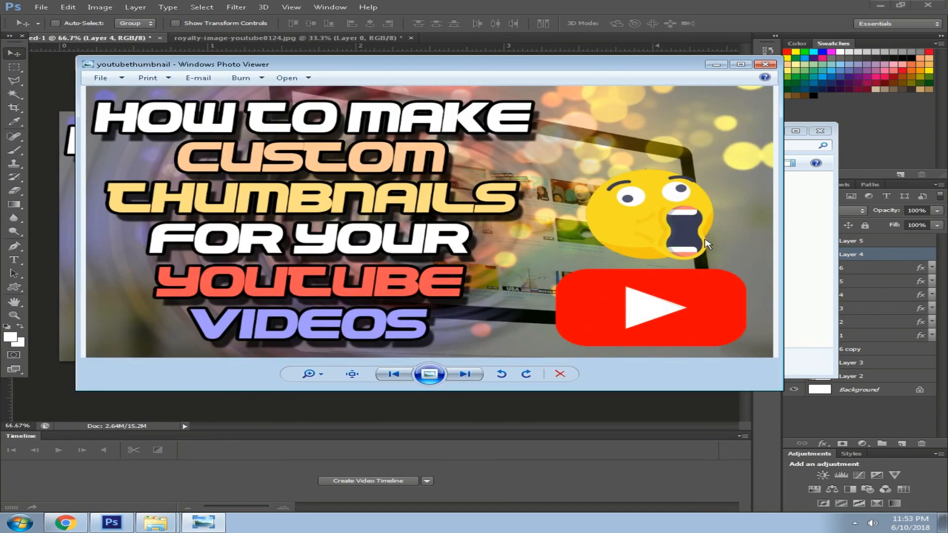